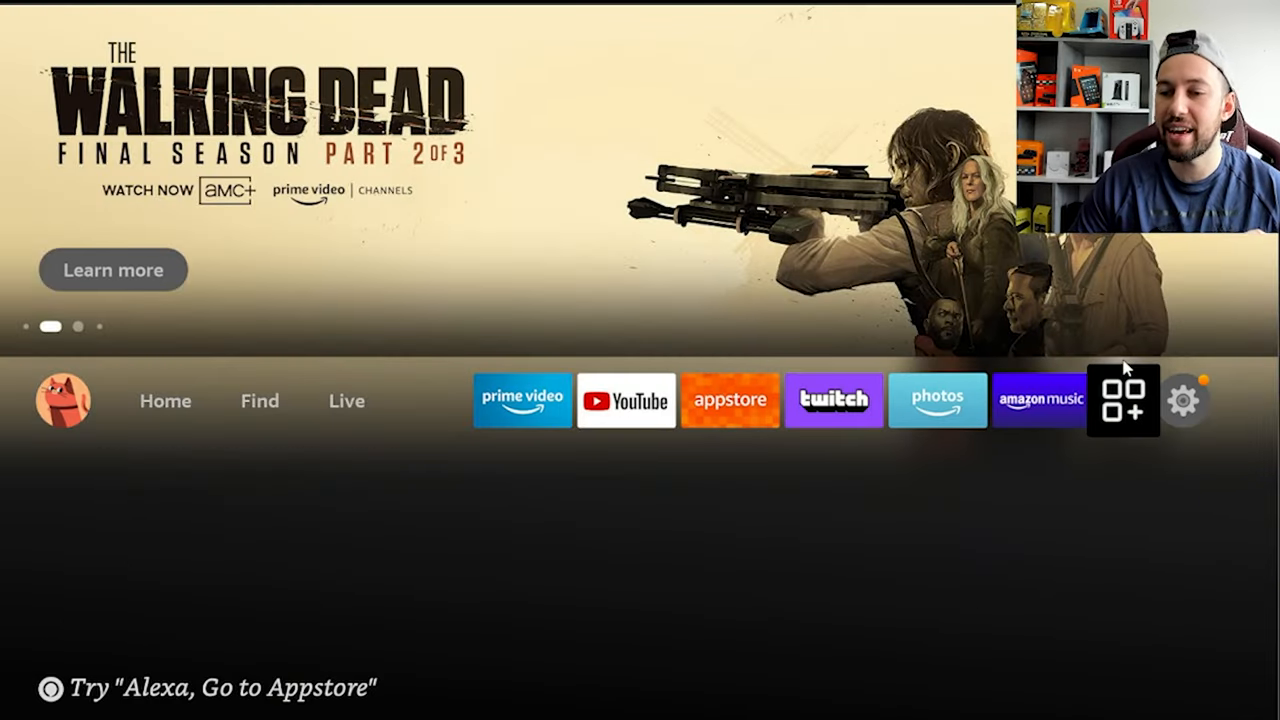
Enter the Settings gear from the home screen so the settings categories appear
click(1184, 400)
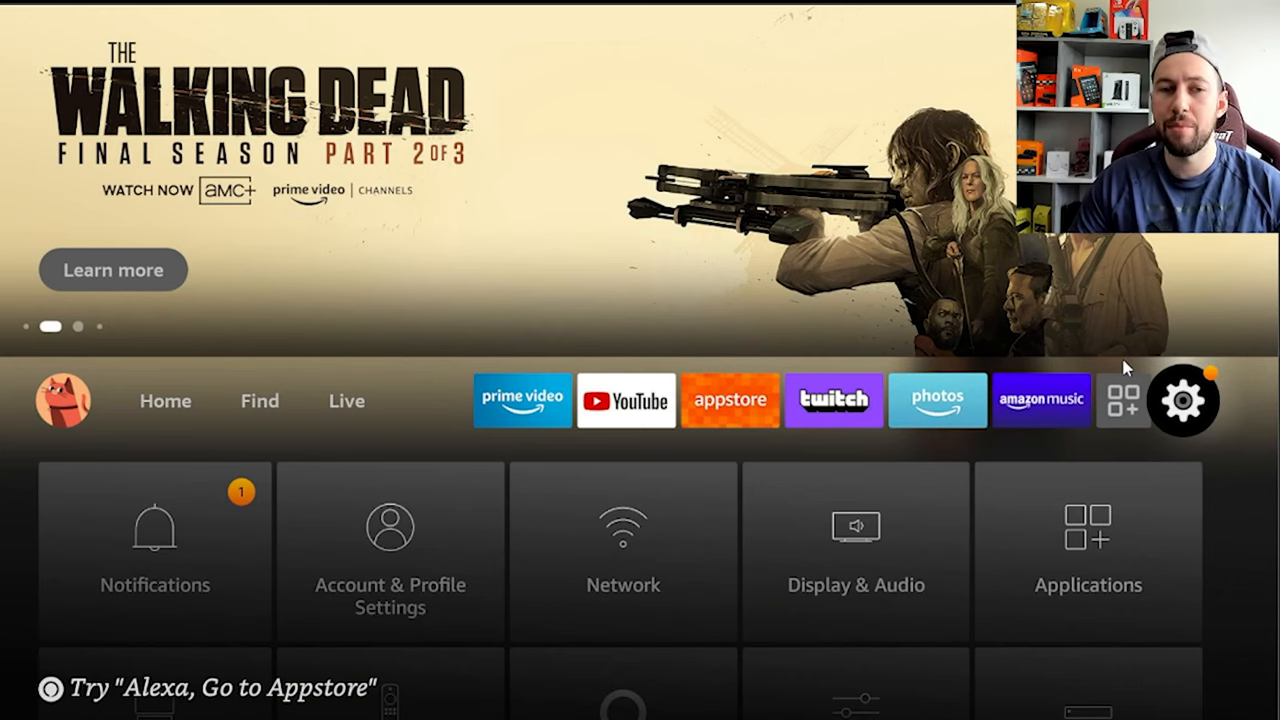
click(1184, 400)
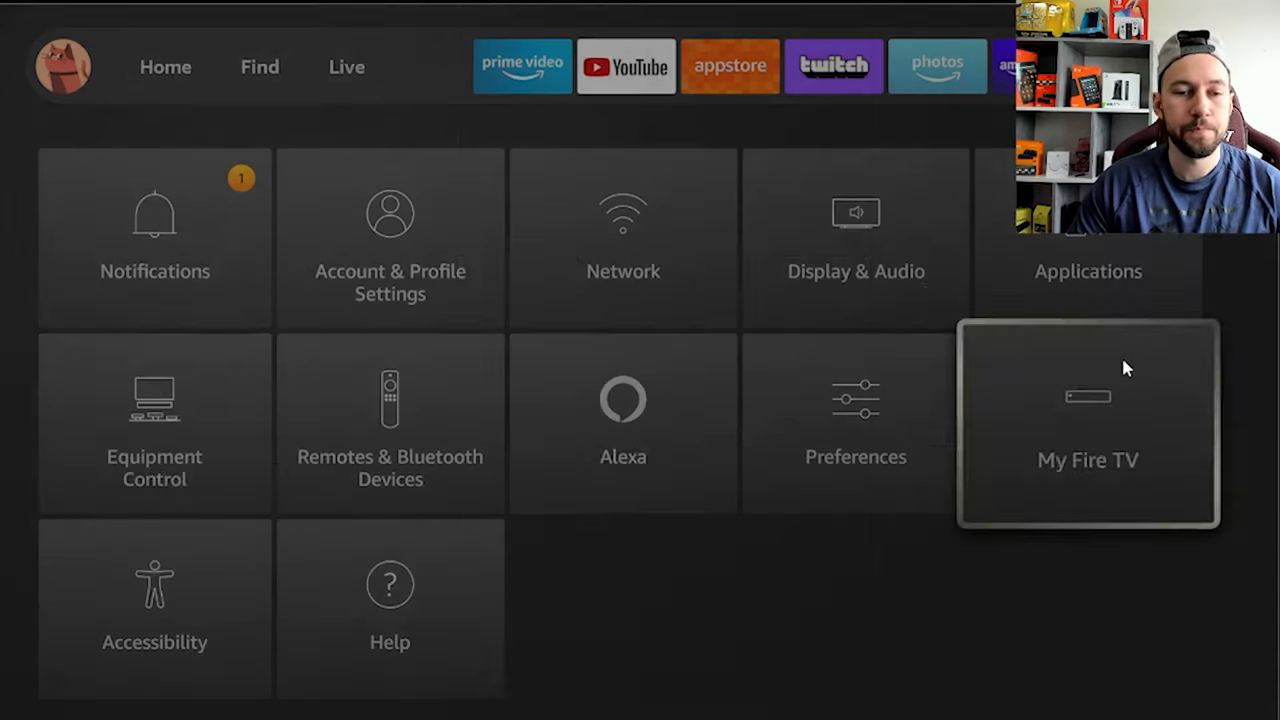
Switch ADB Debugging on under My Fire TV's Developer Options
click(1088, 458)
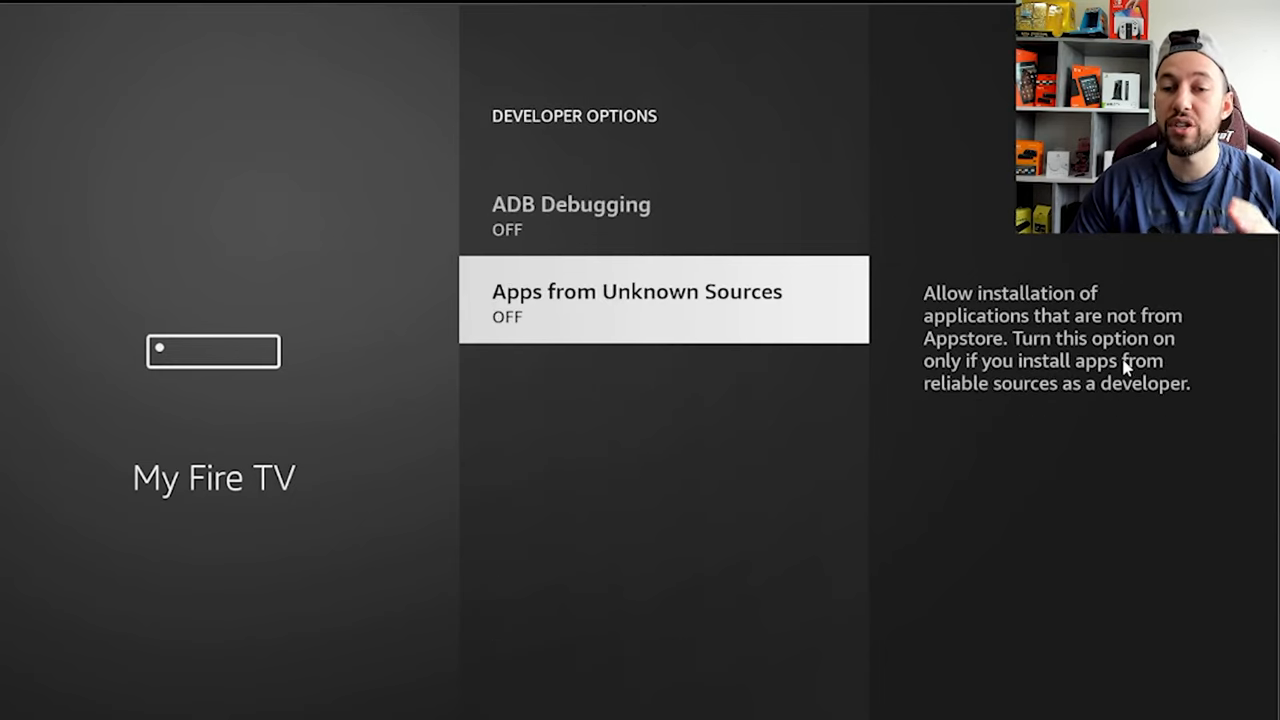
key(up)
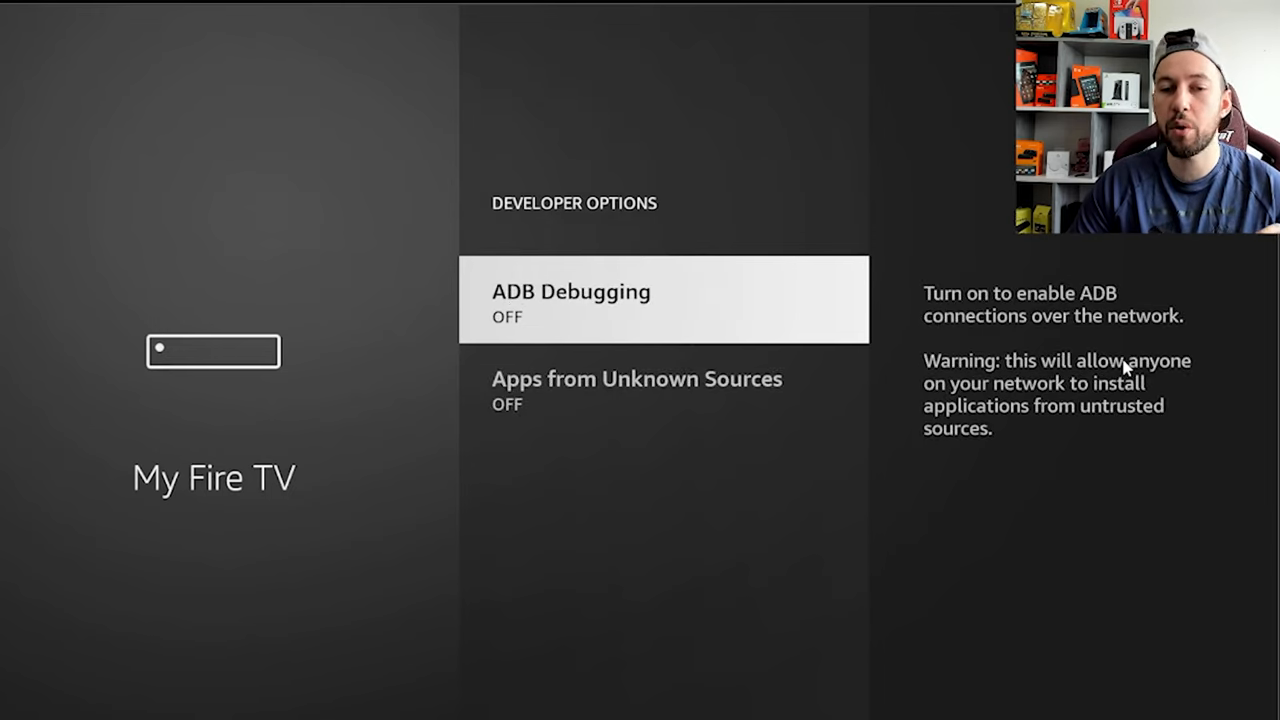
click(664, 300)
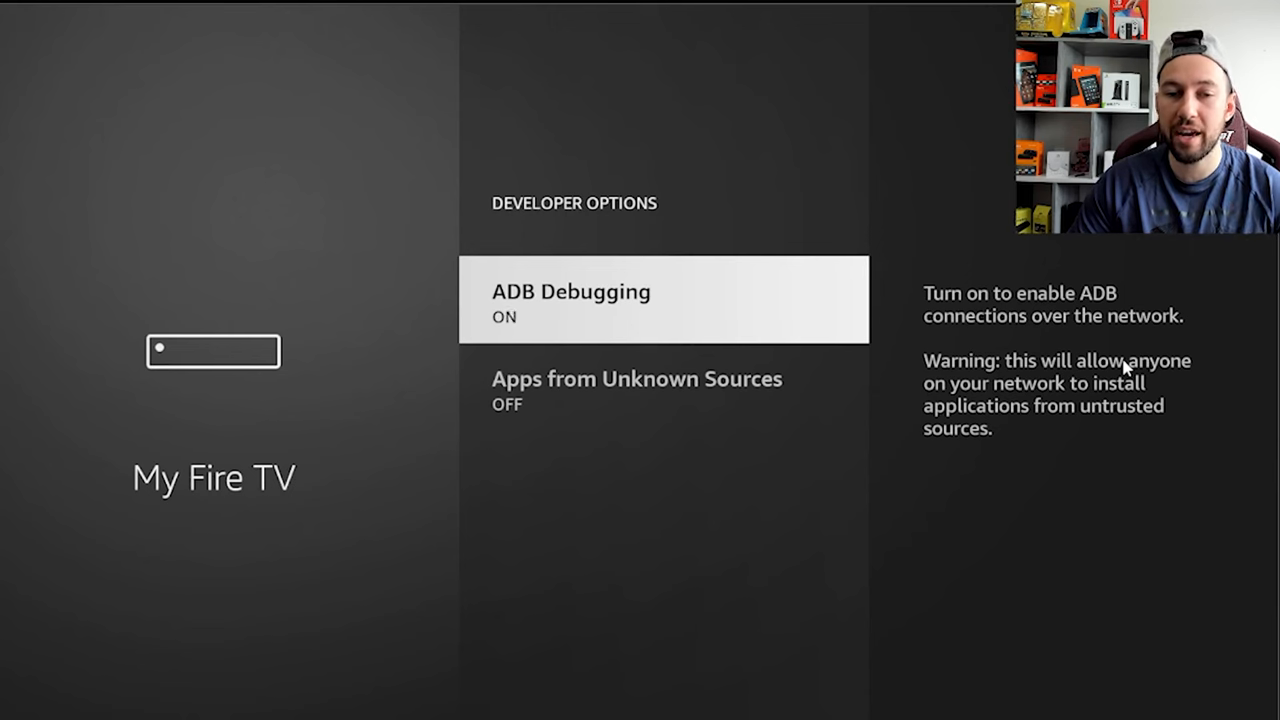
Allow Apps from Unknown Sources, confirm Turn On, and return to the home screen
click(636, 378)
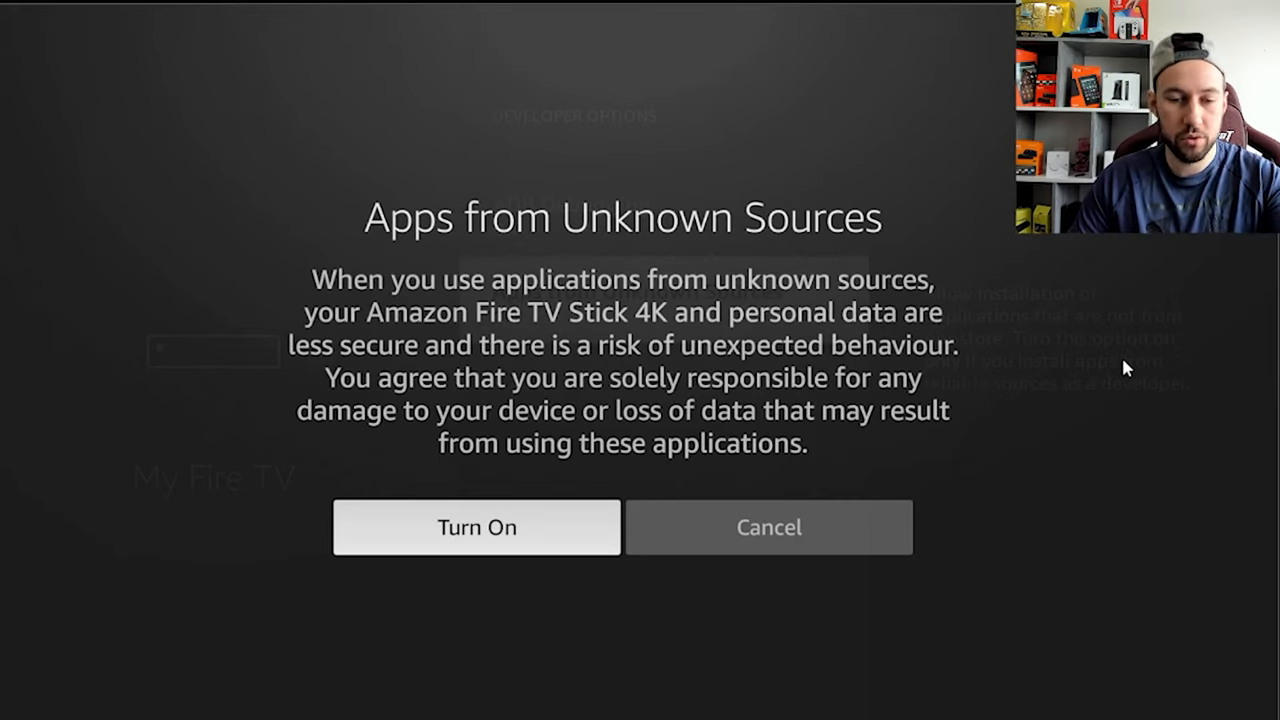
click(476, 528)
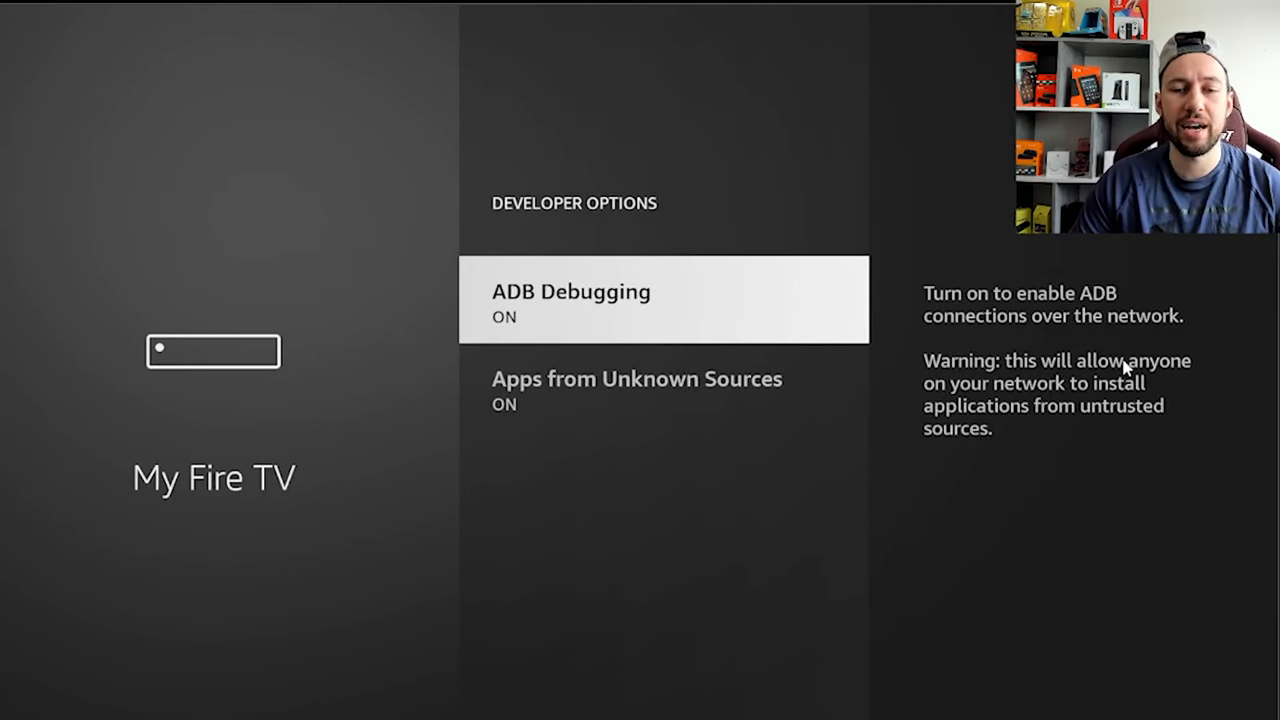
key(Back)
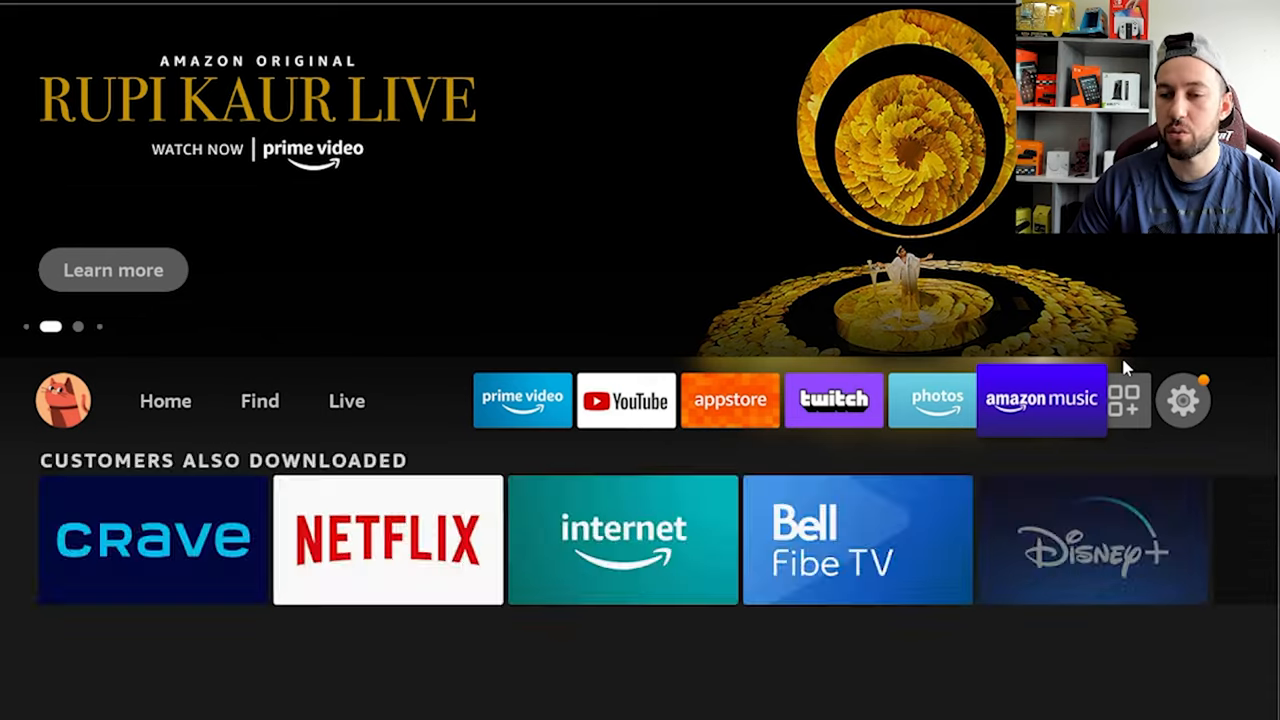
Search the Appstore for 'Downloader' and select the Downloader App suggestion
click(1122, 400)
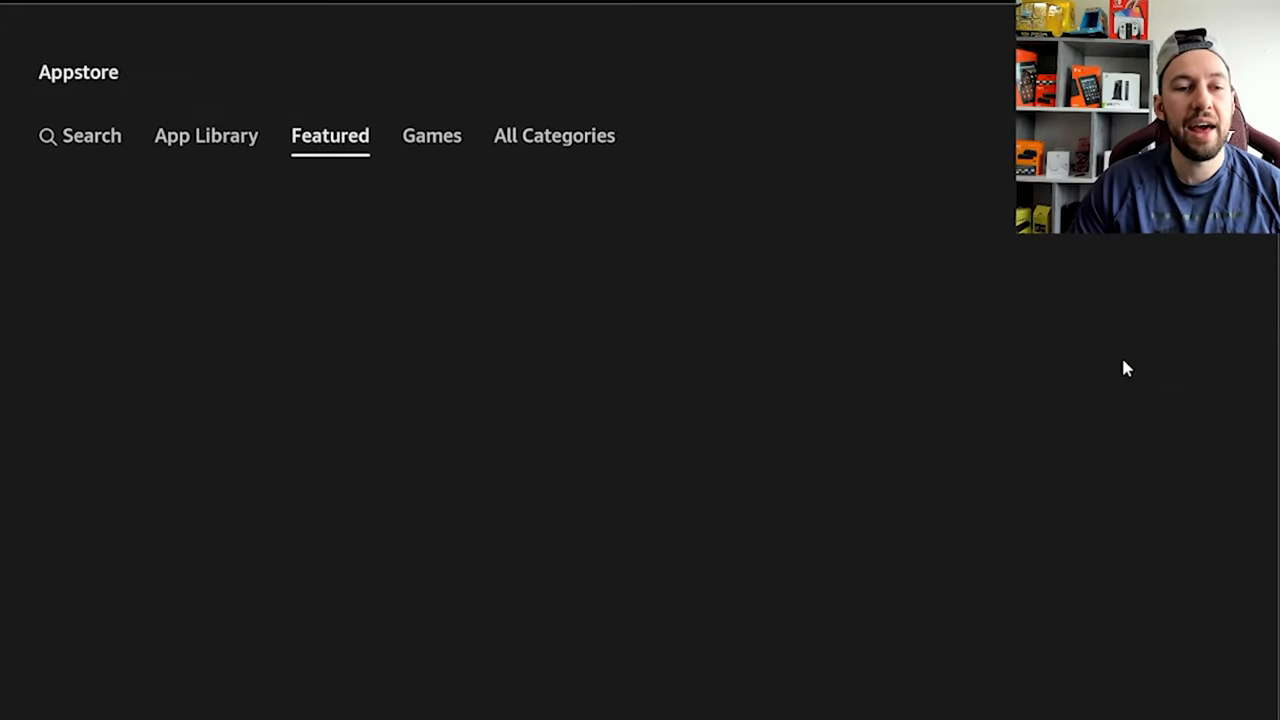
click(80, 136)
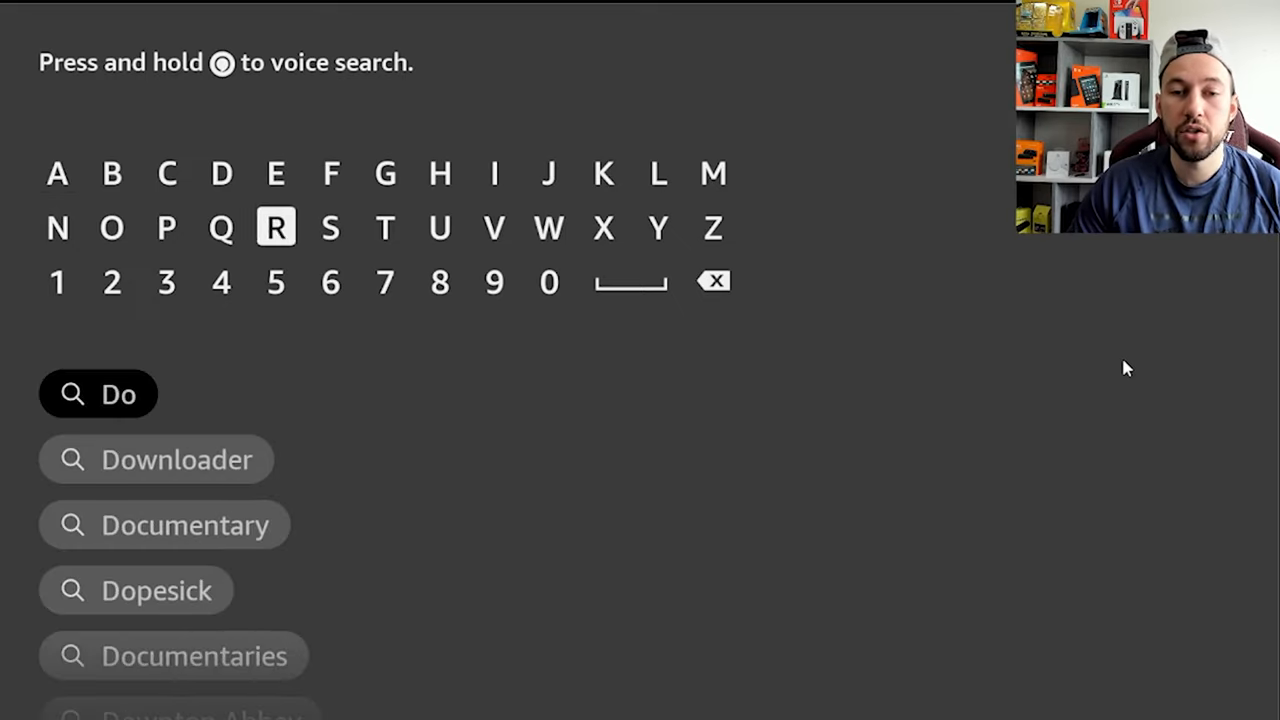
click(548, 228)
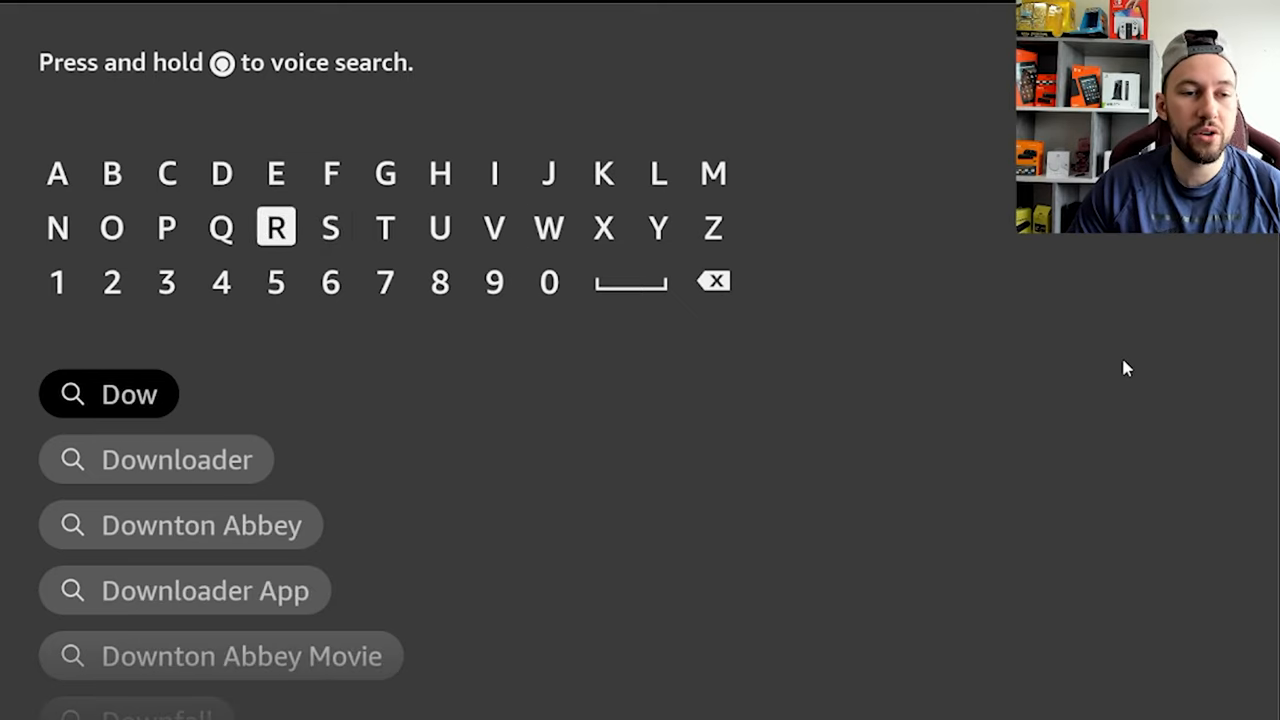
click(494, 228)
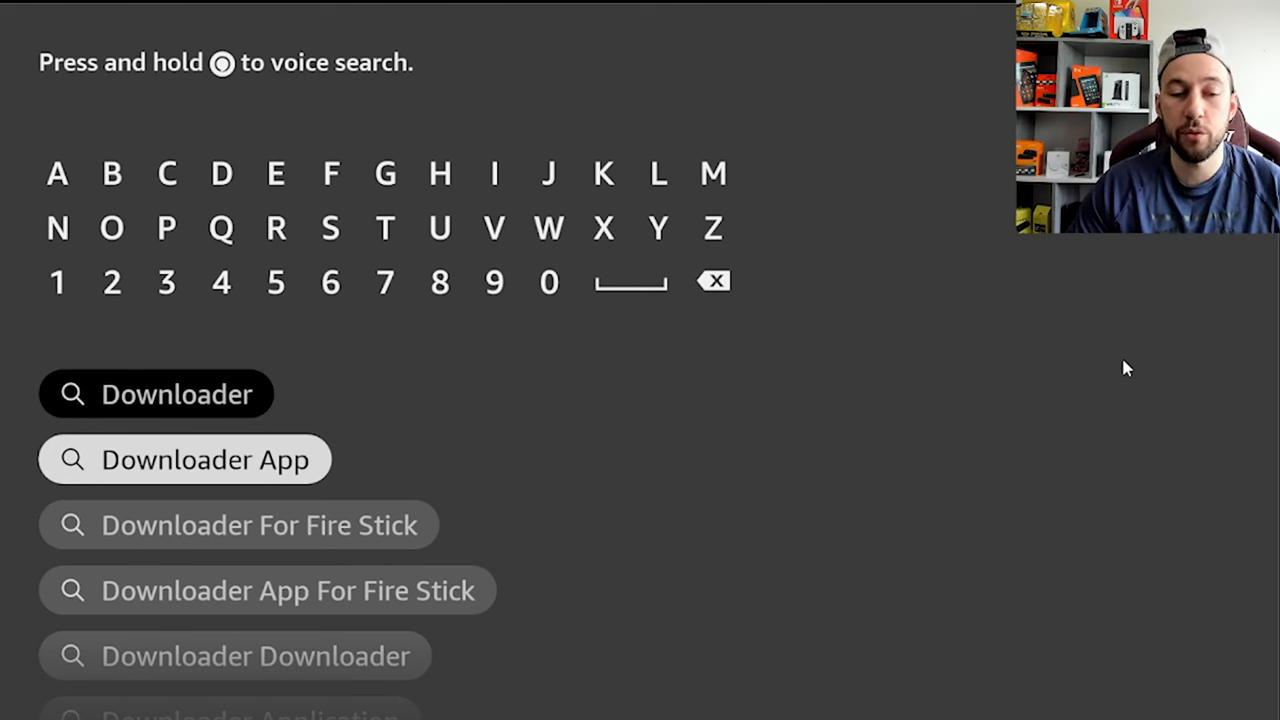
click(184, 458)
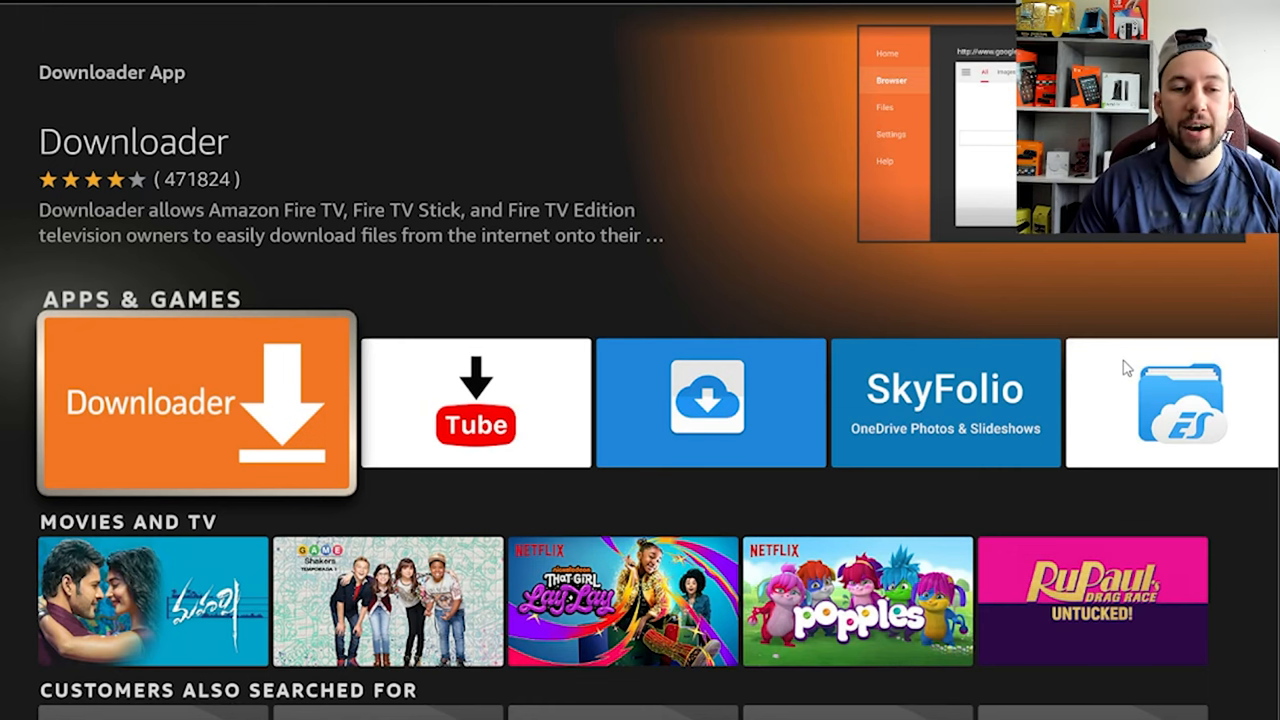
Launch Downloader and enter the code 773820 in its URL field
click(196, 404)
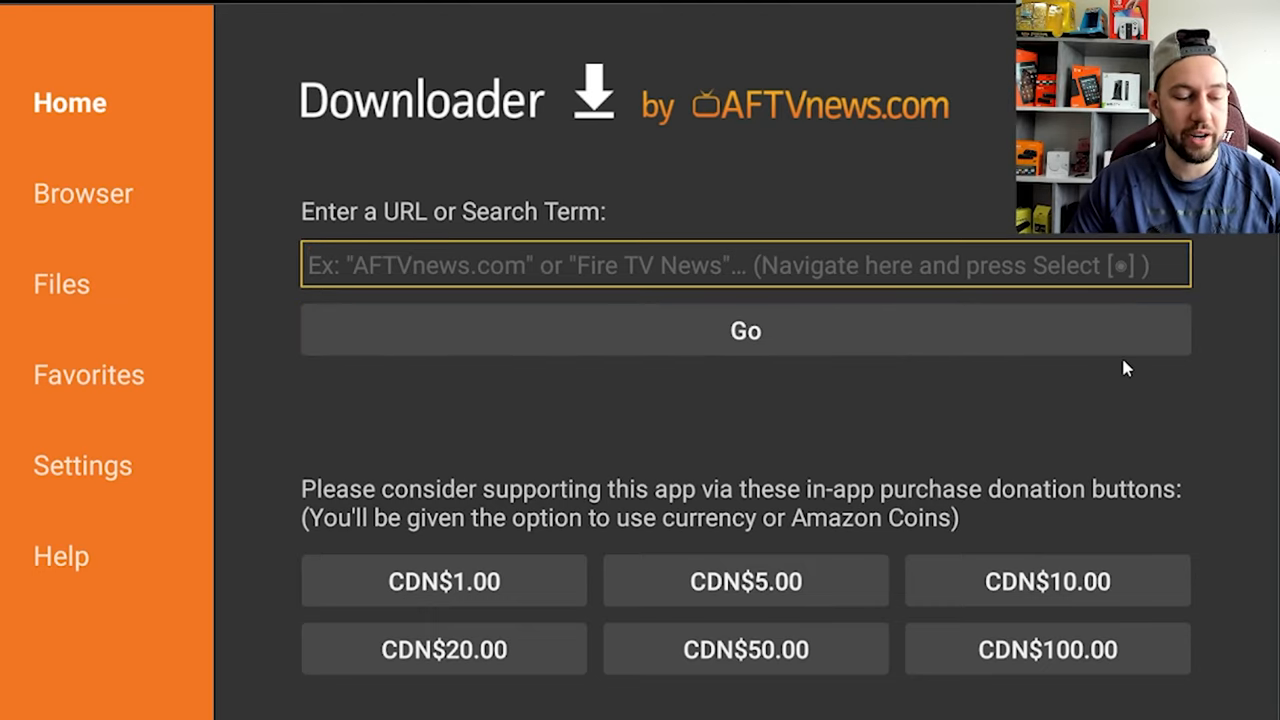
click(744, 264)
text(77382)
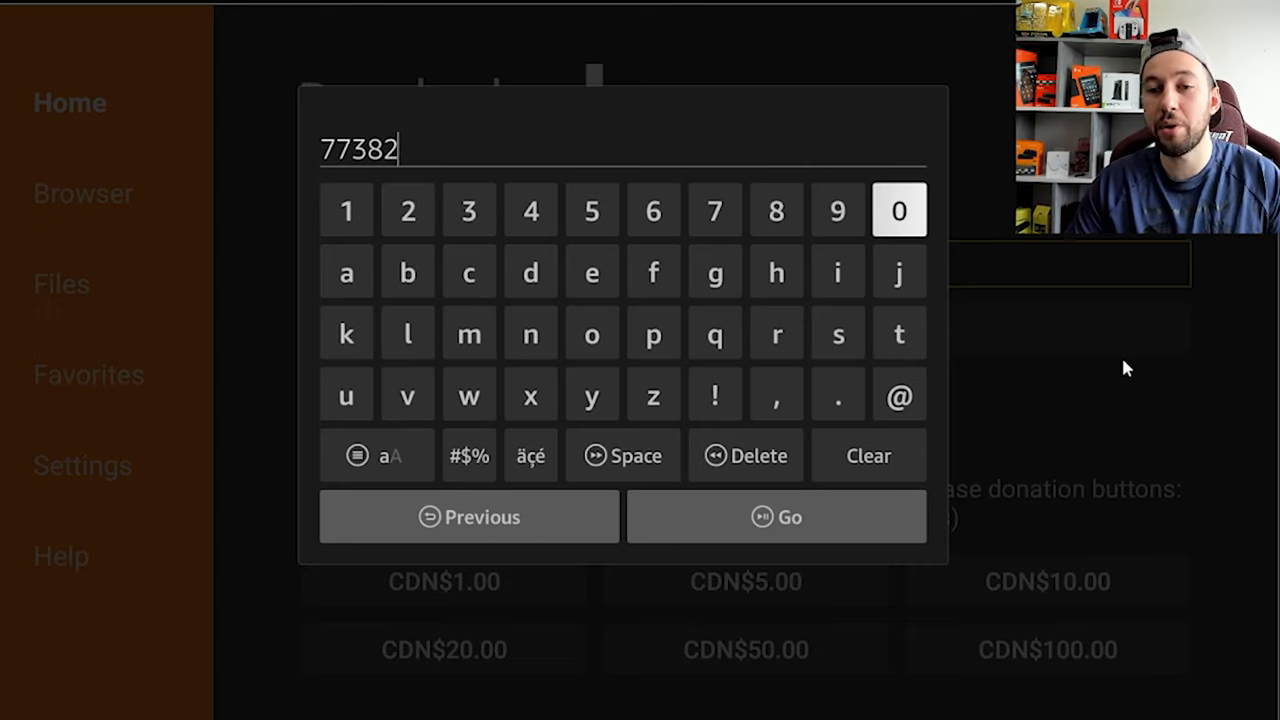
click(898, 210)
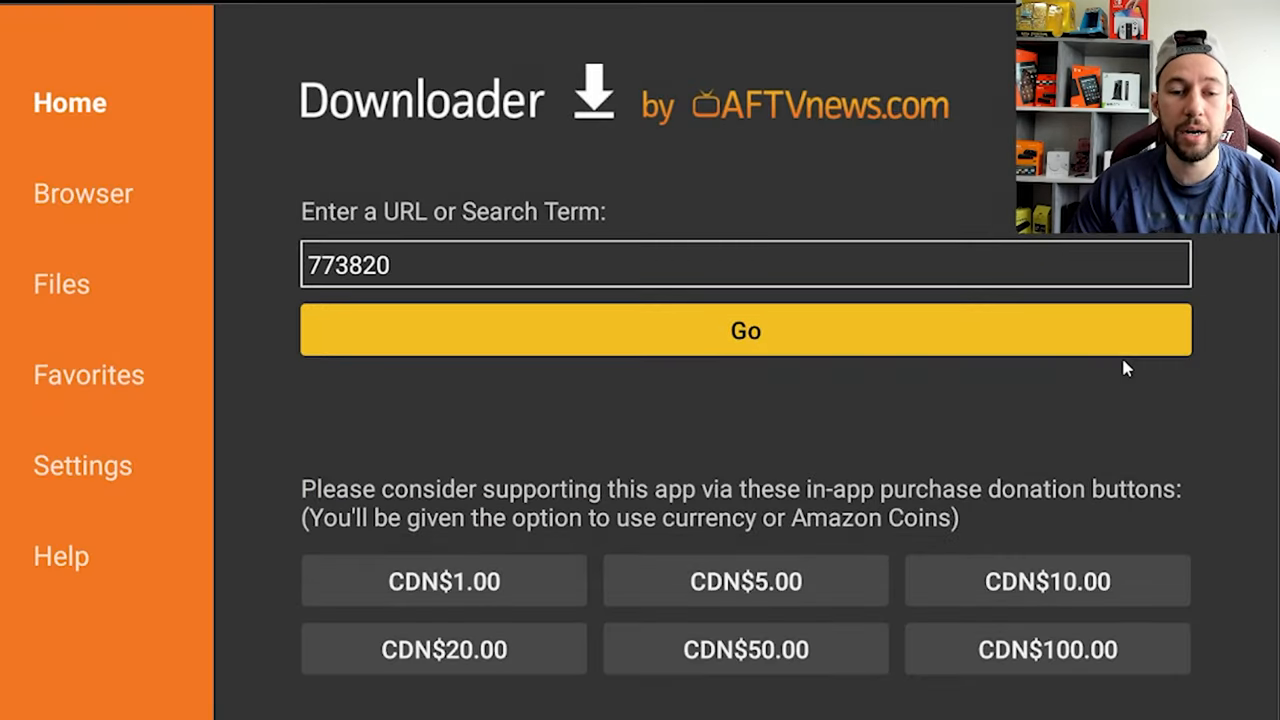
Load the page for code 773820 and choose Add current page to favorites
click(744, 330)
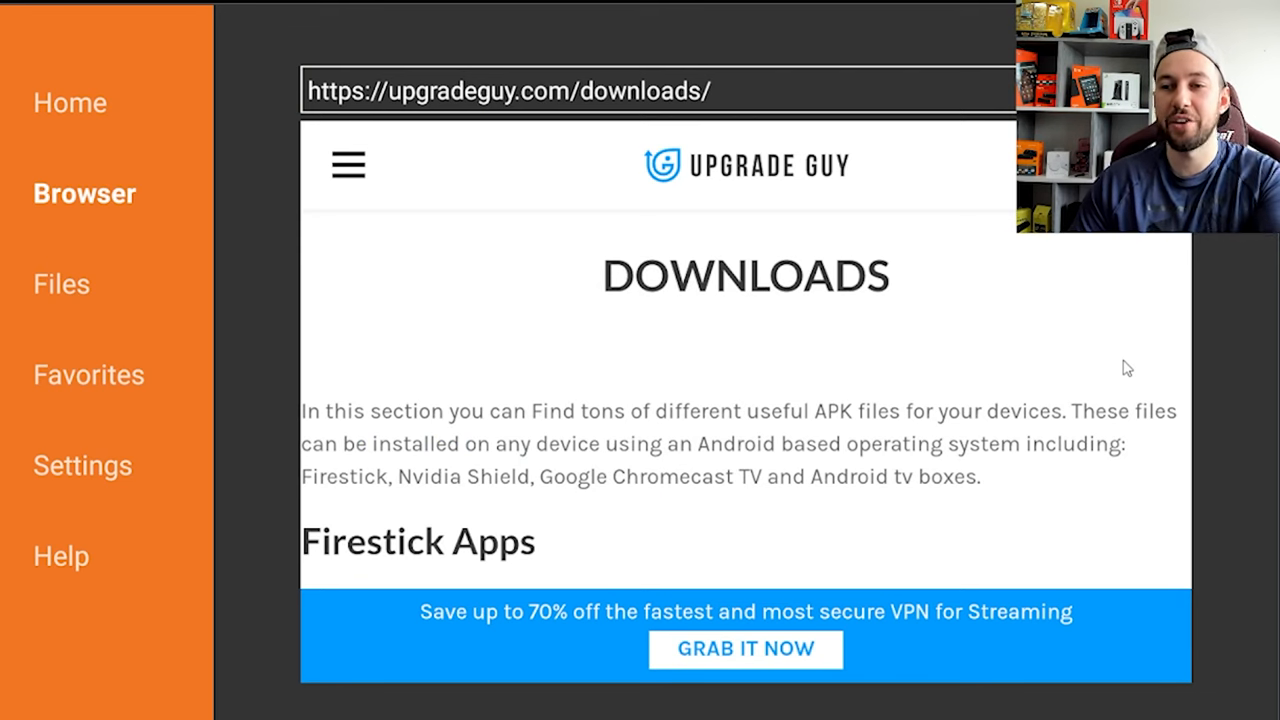
click(348, 164)
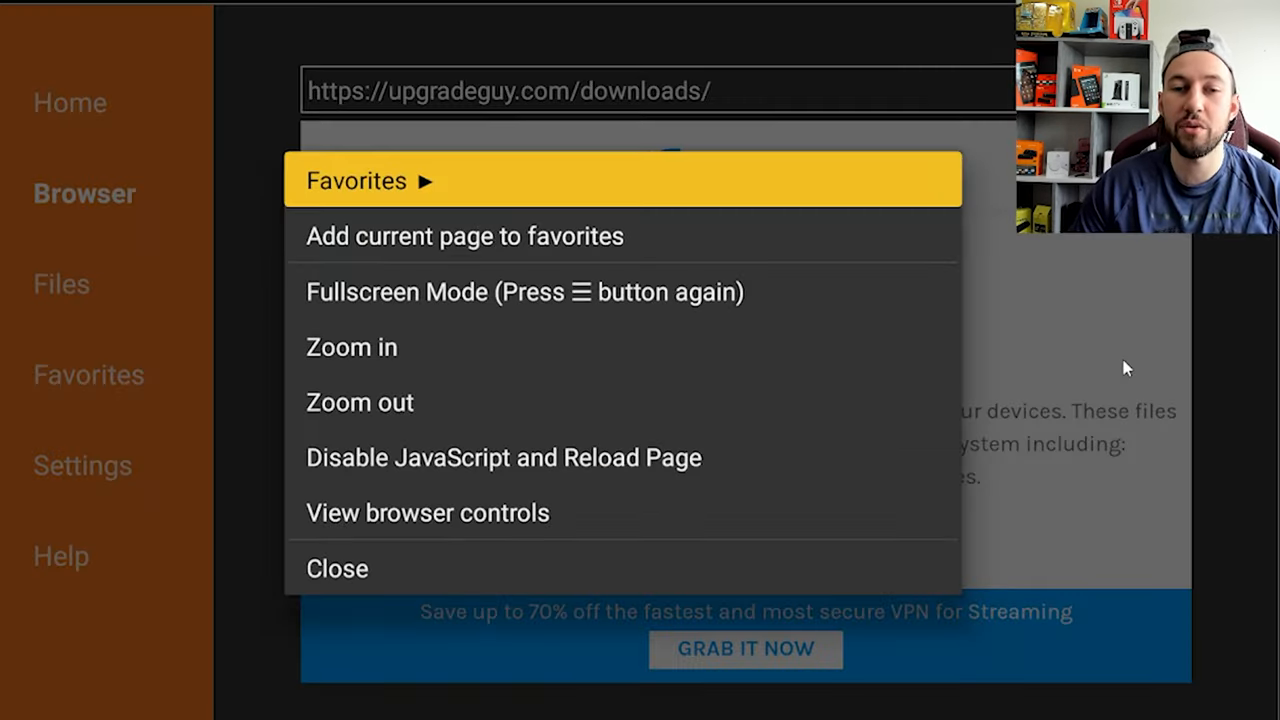
key(Down)
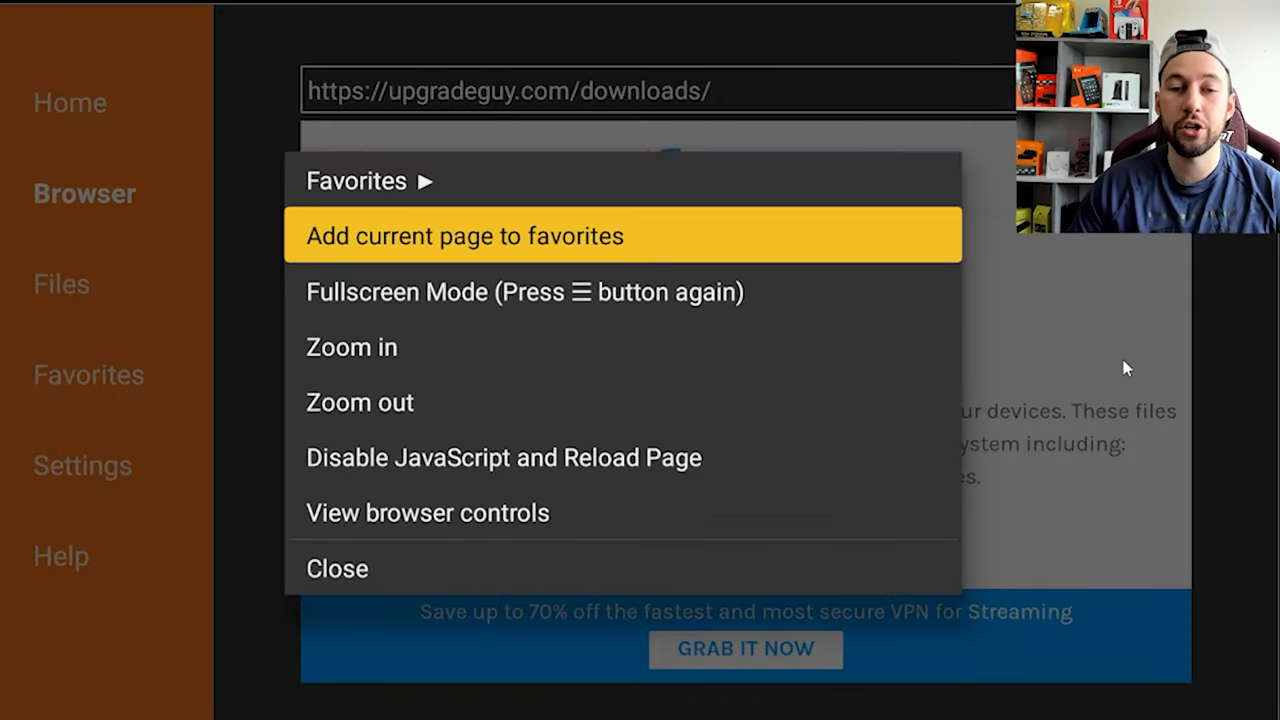
click(464, 236)
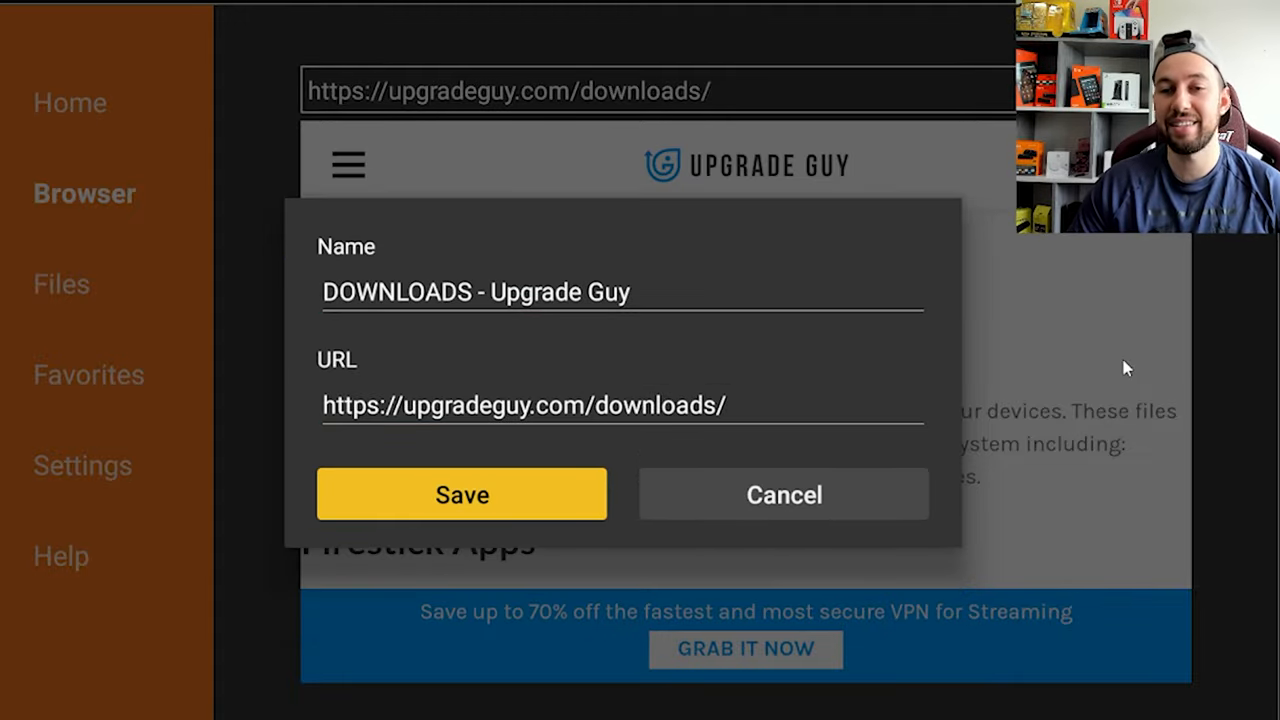
Attempt to save the favorite, then cancel on the duplicate warning
click(462, 494)
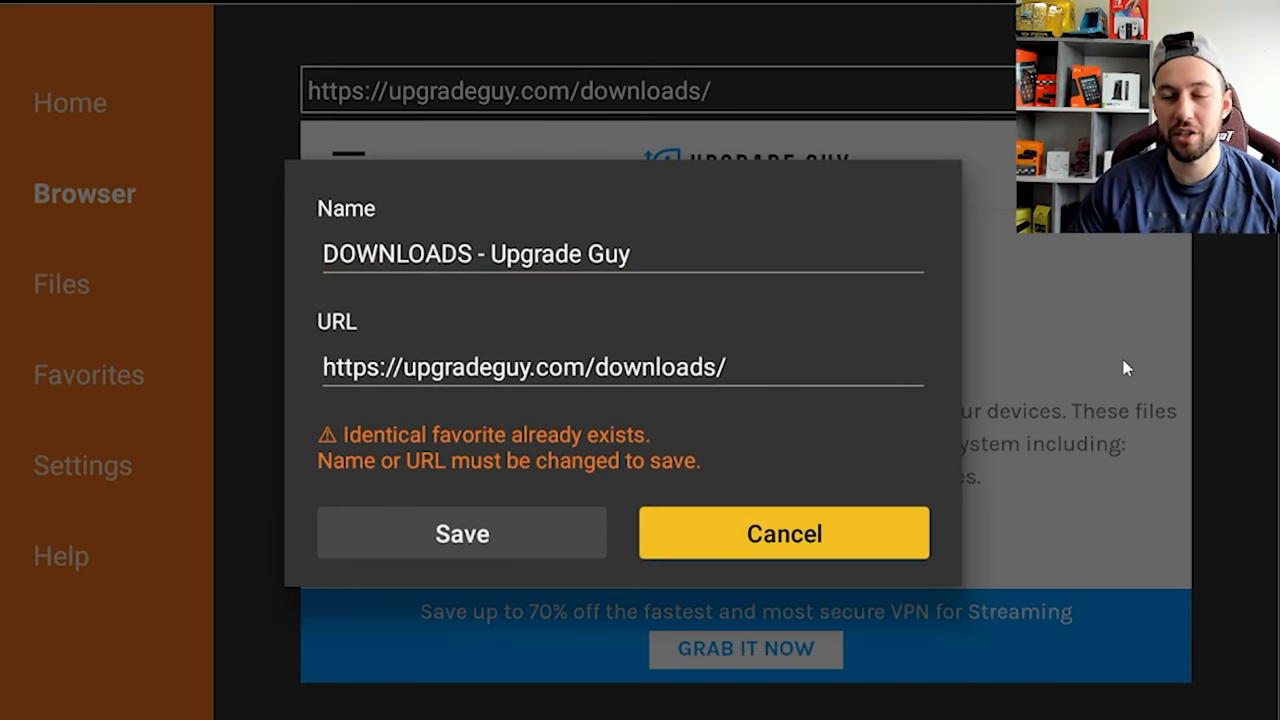
click(784, 532)
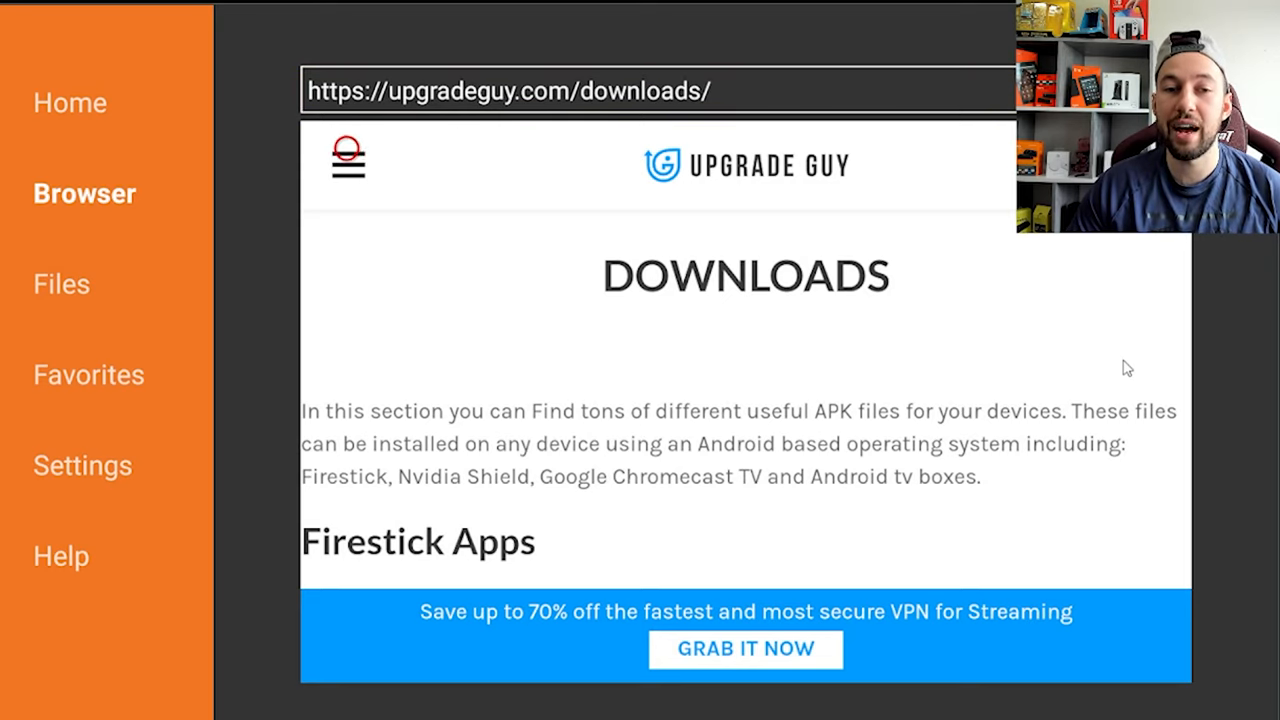
Navigate the Upgrade Guy site menu to the GIVEAWAY page and scroll through it
click(346, 158)
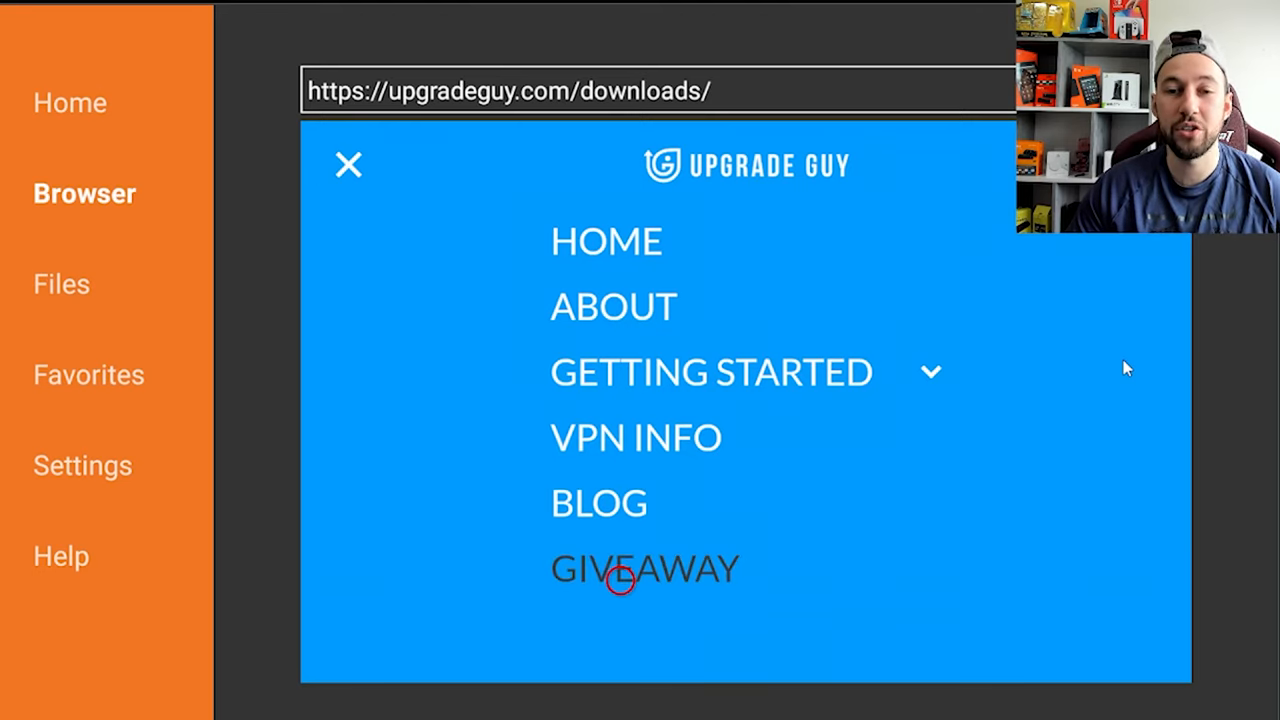
click(644, 568)
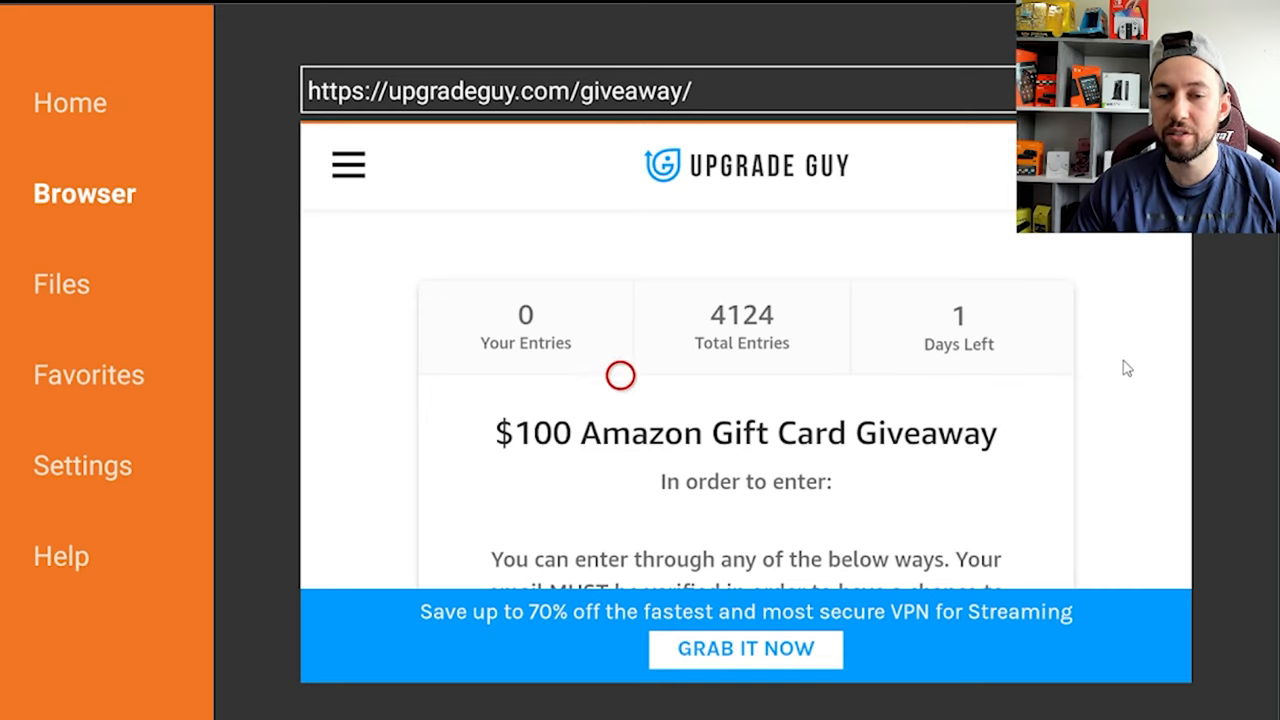
scroll(down, 3)
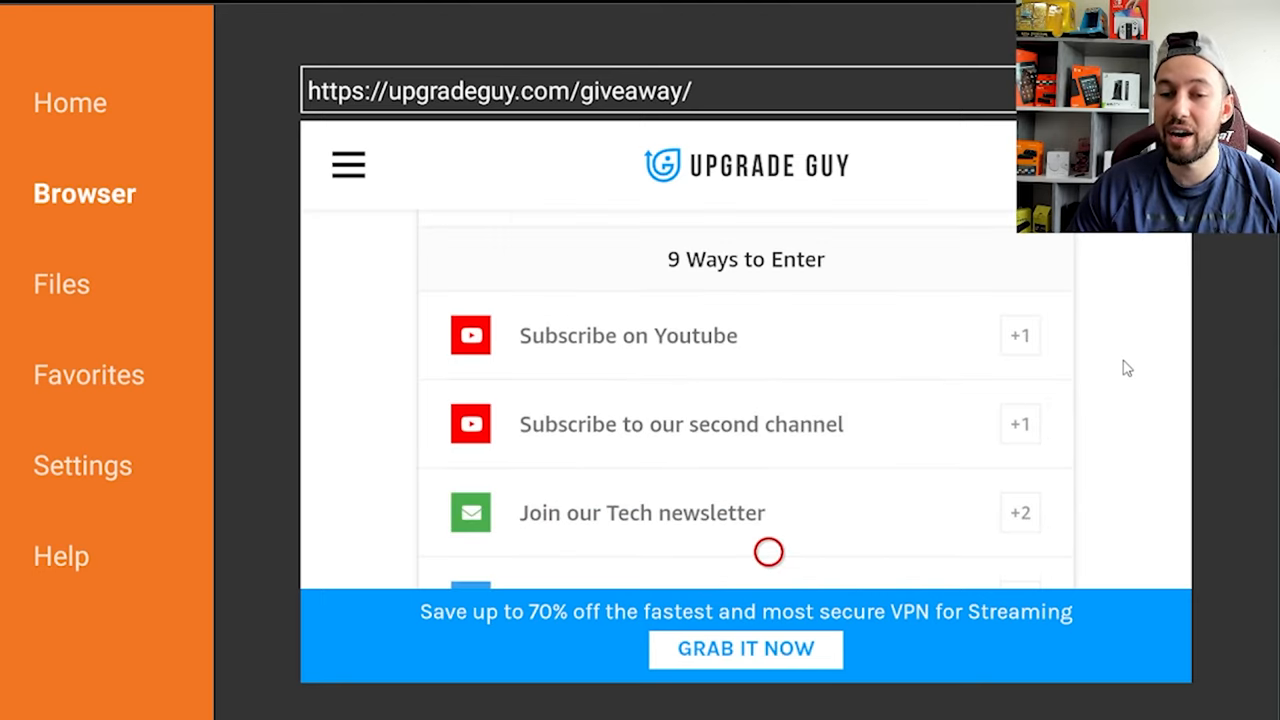
scroll(down, 3)
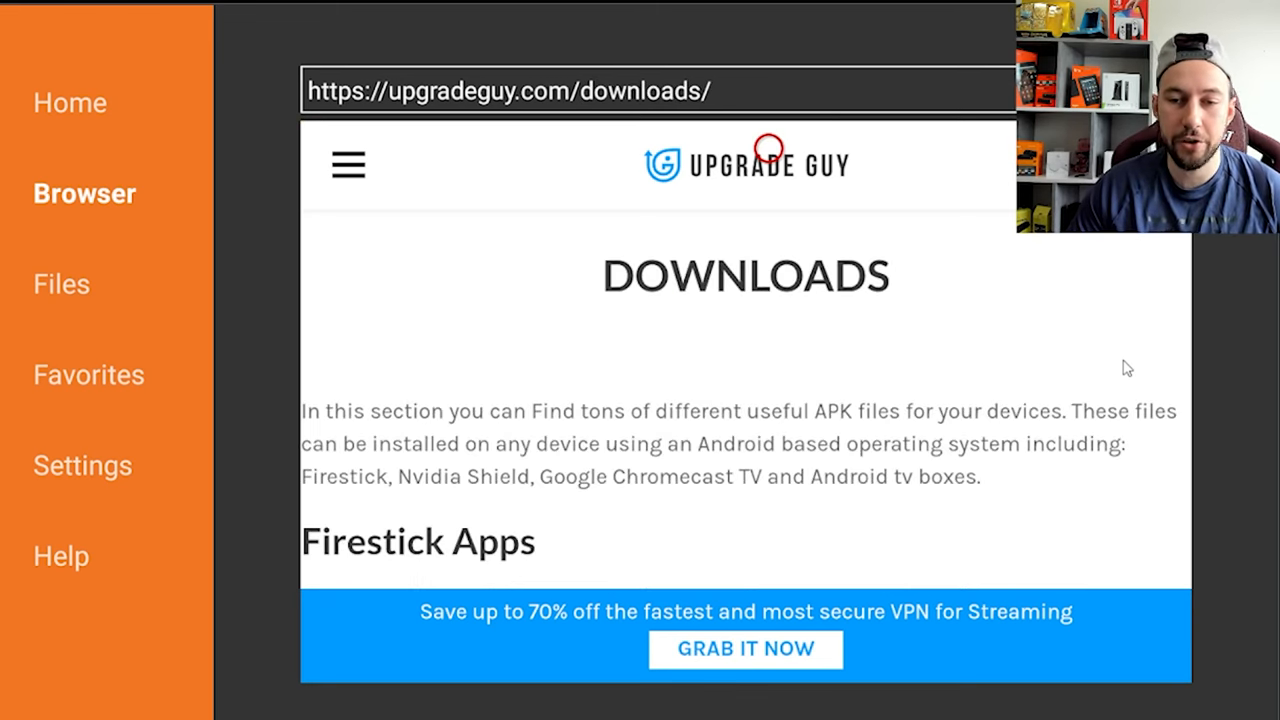
Install the downloaded Mouse Toggle package and confirm on the Android installer prompt
scroll(down, 3)
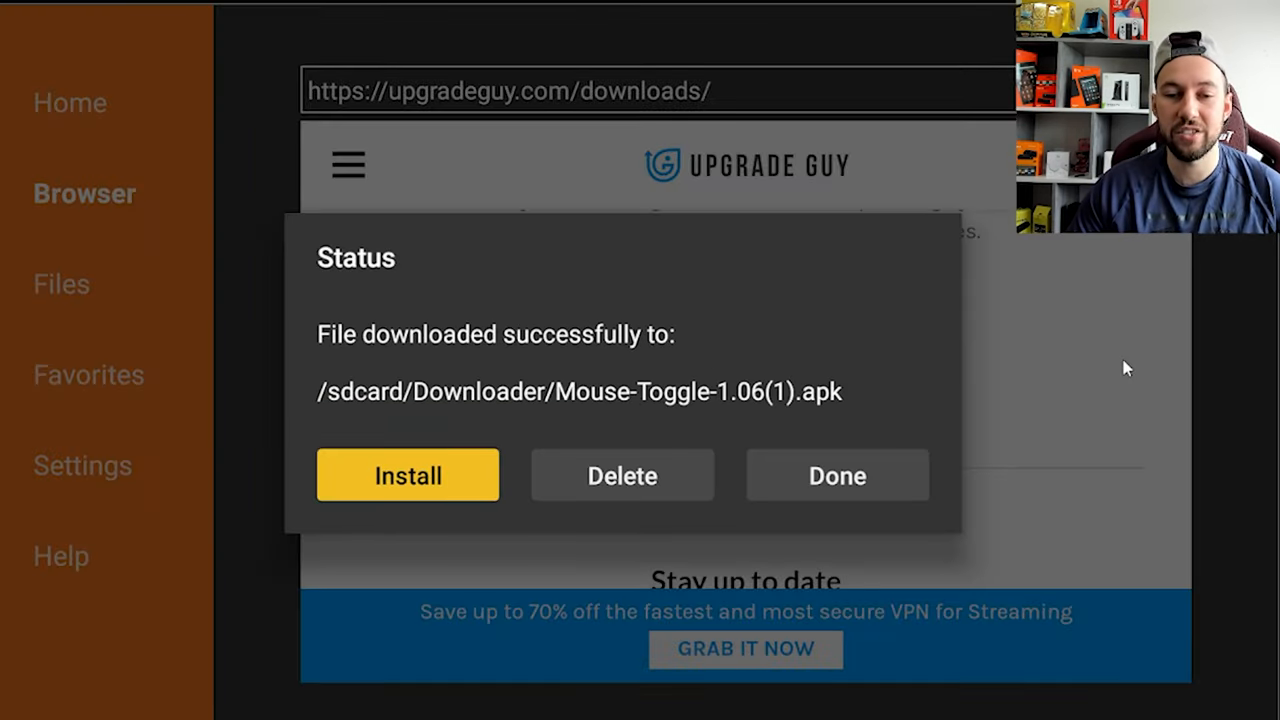
click(408, 476)
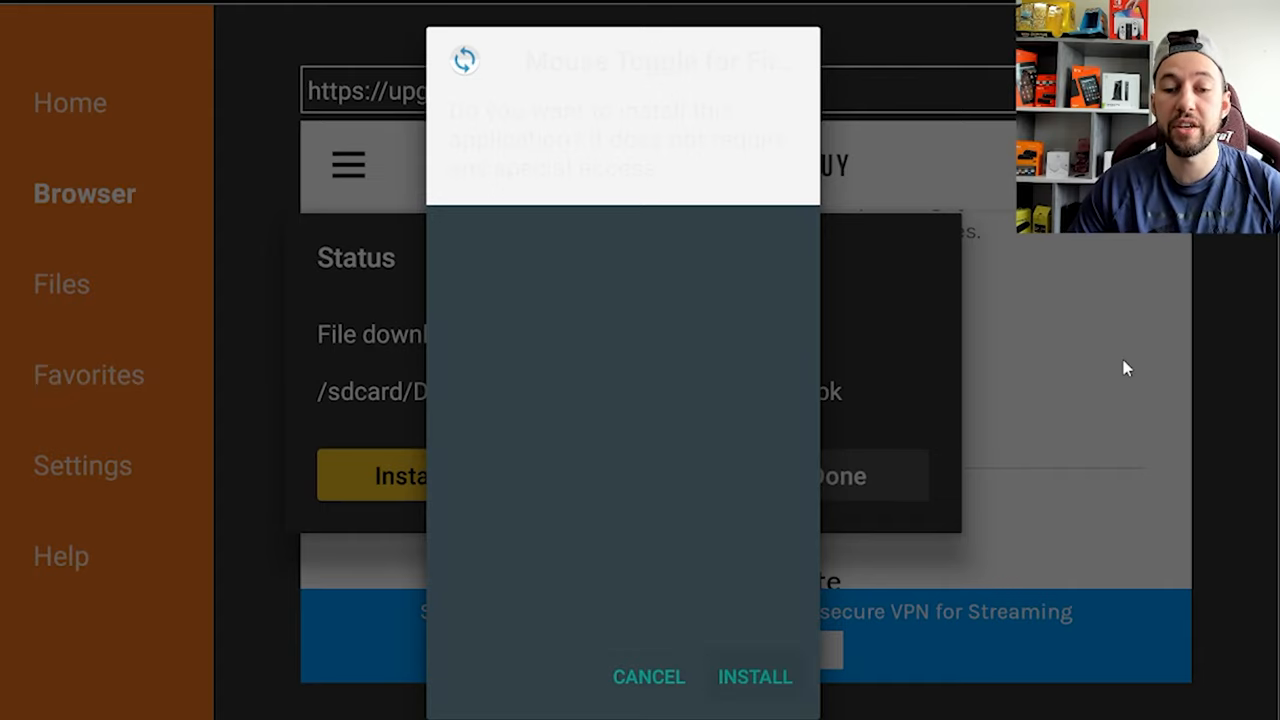
click(754, 676)
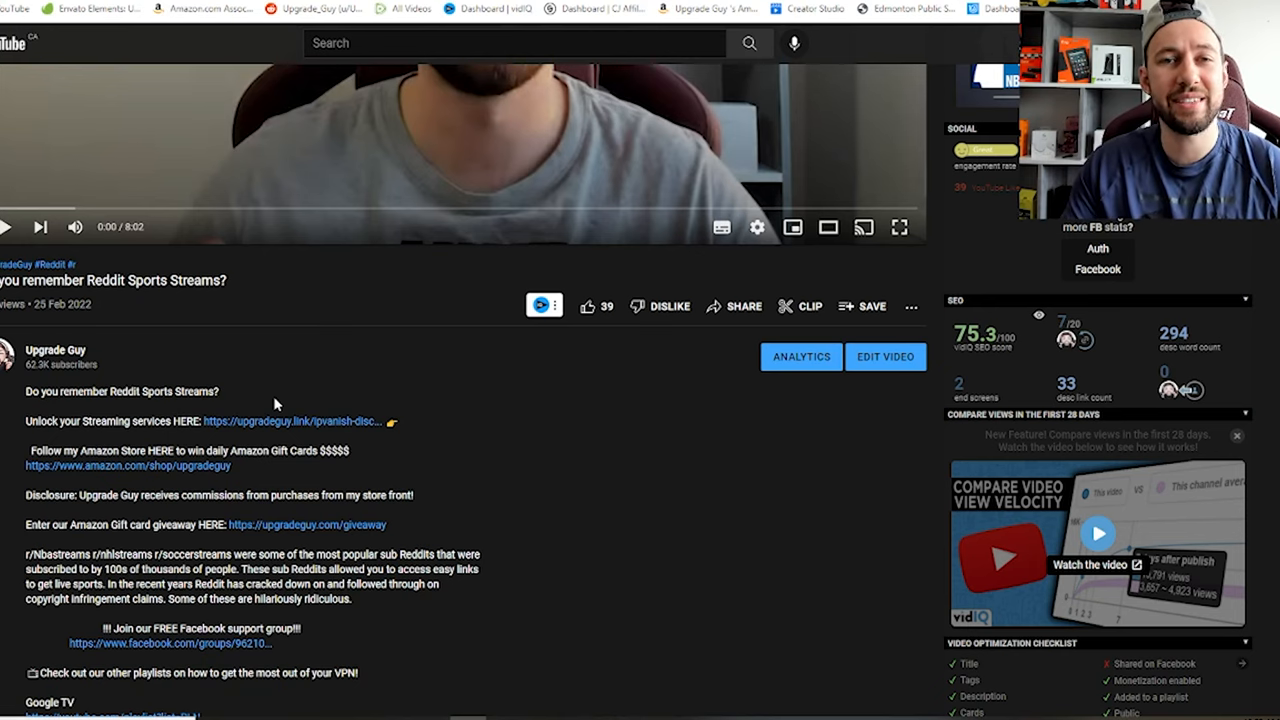
mouse_move(254, 404)
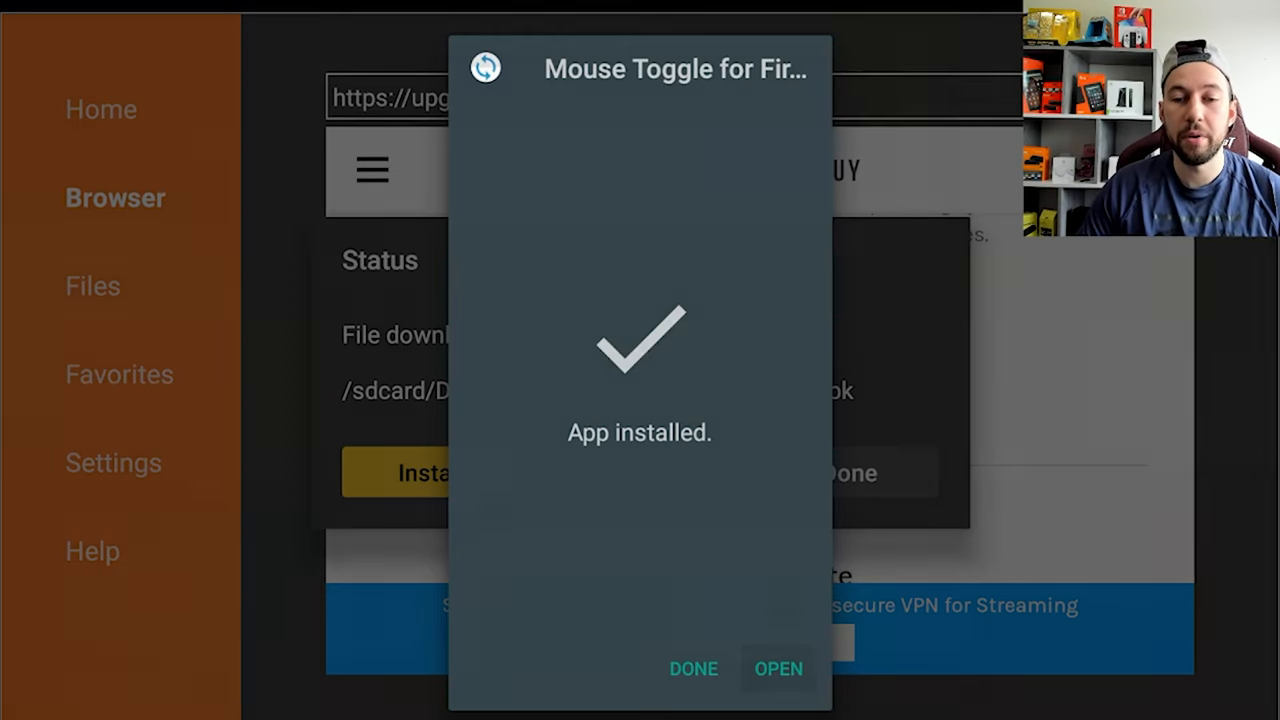
Launch Mouse Toggle for Fire TV from the App installed screen
click(778, 668)
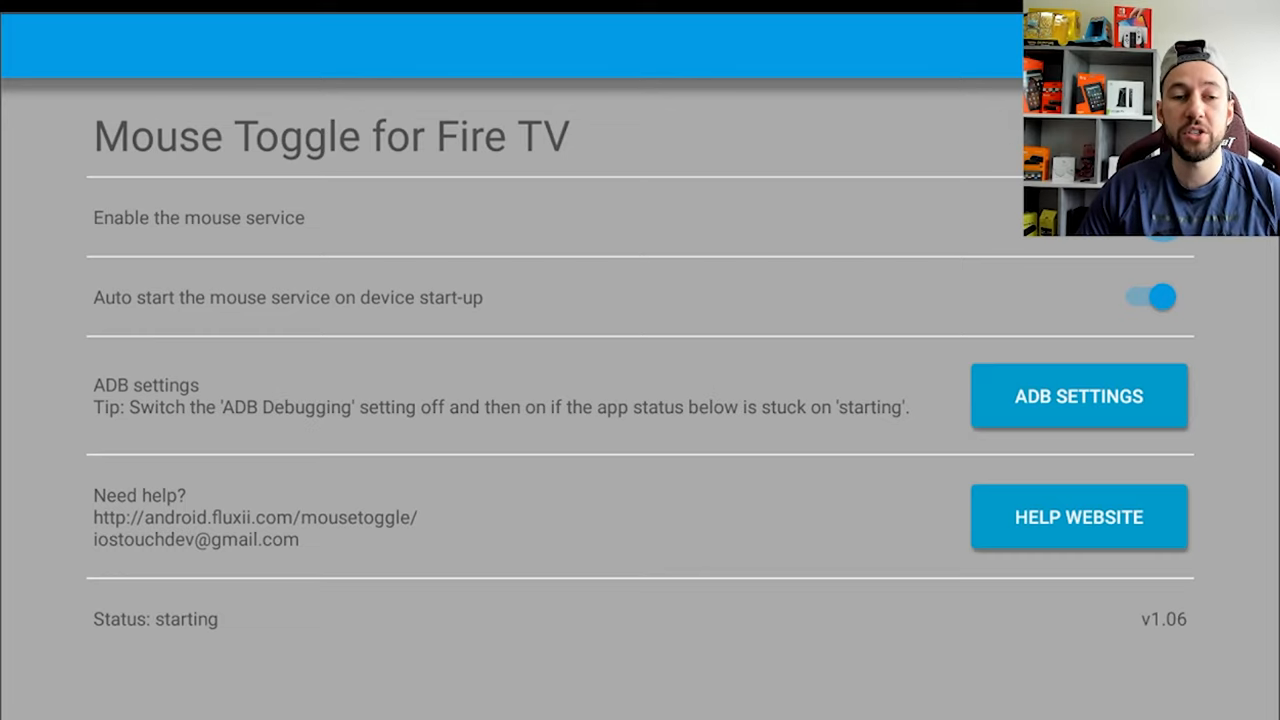
Enable the mouse service and always allow USB debugging from this computer
click(1148, 296)
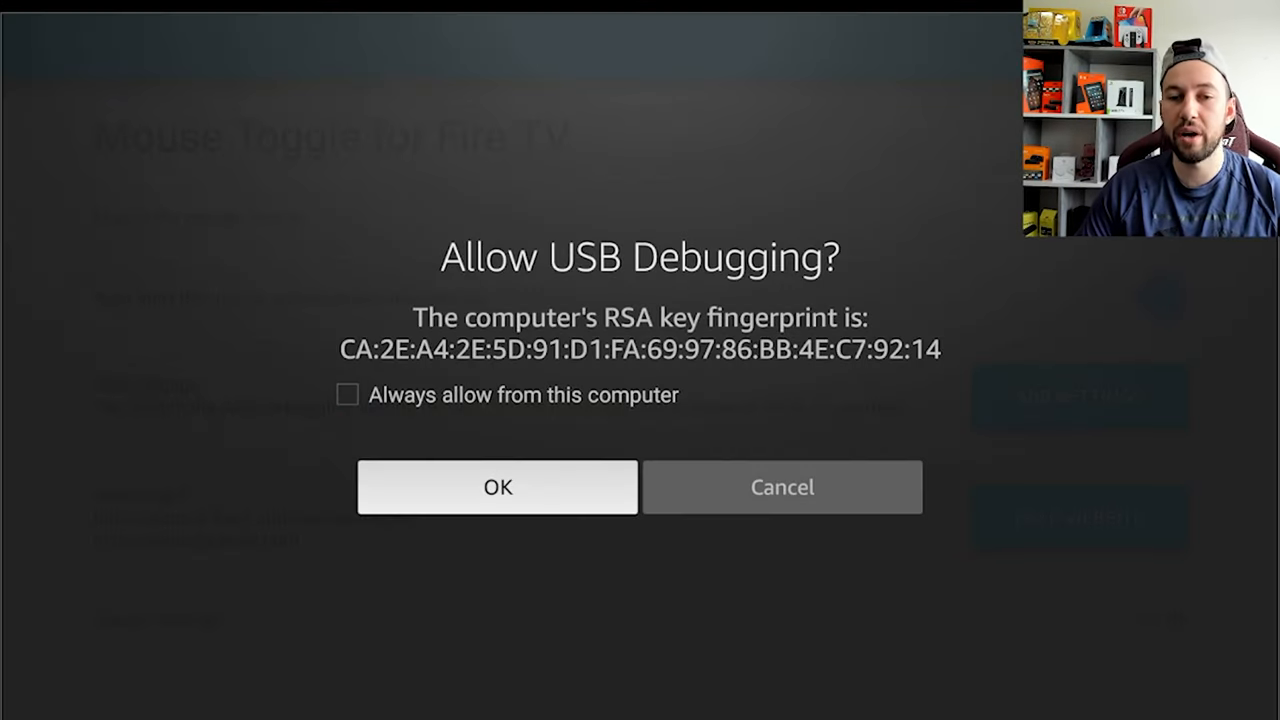
click(348, 394)
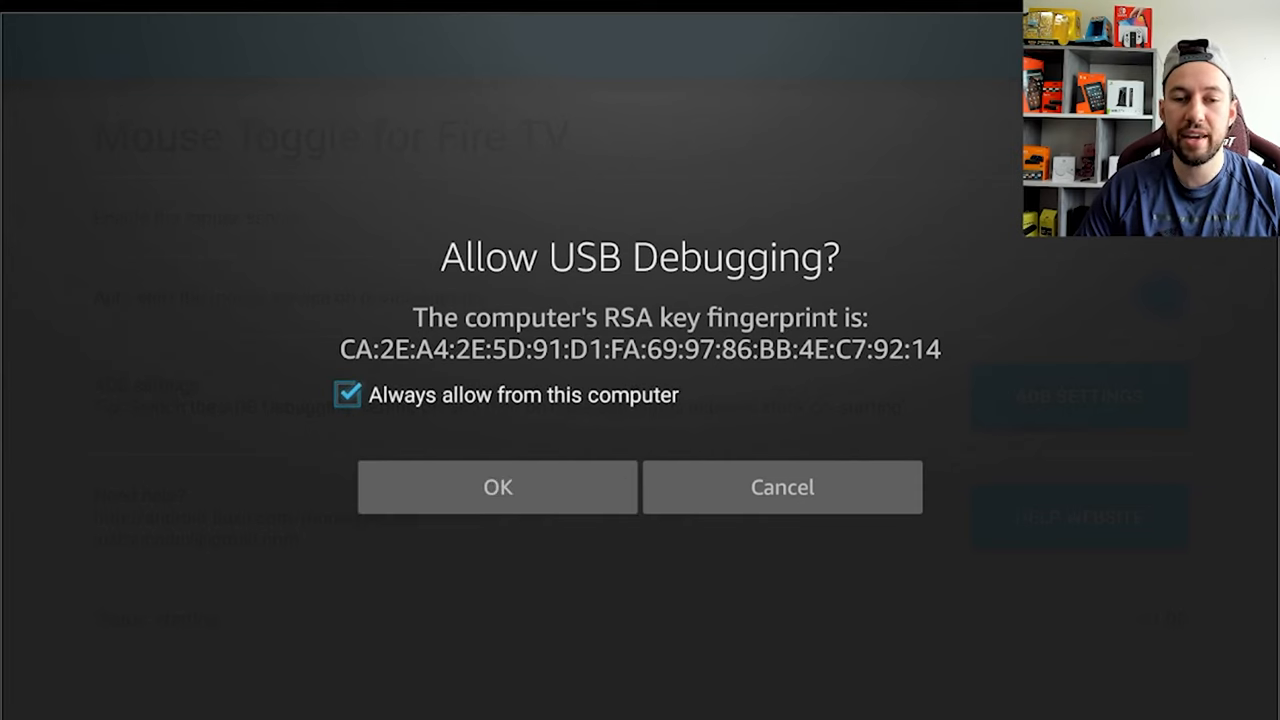
click(496, 488)
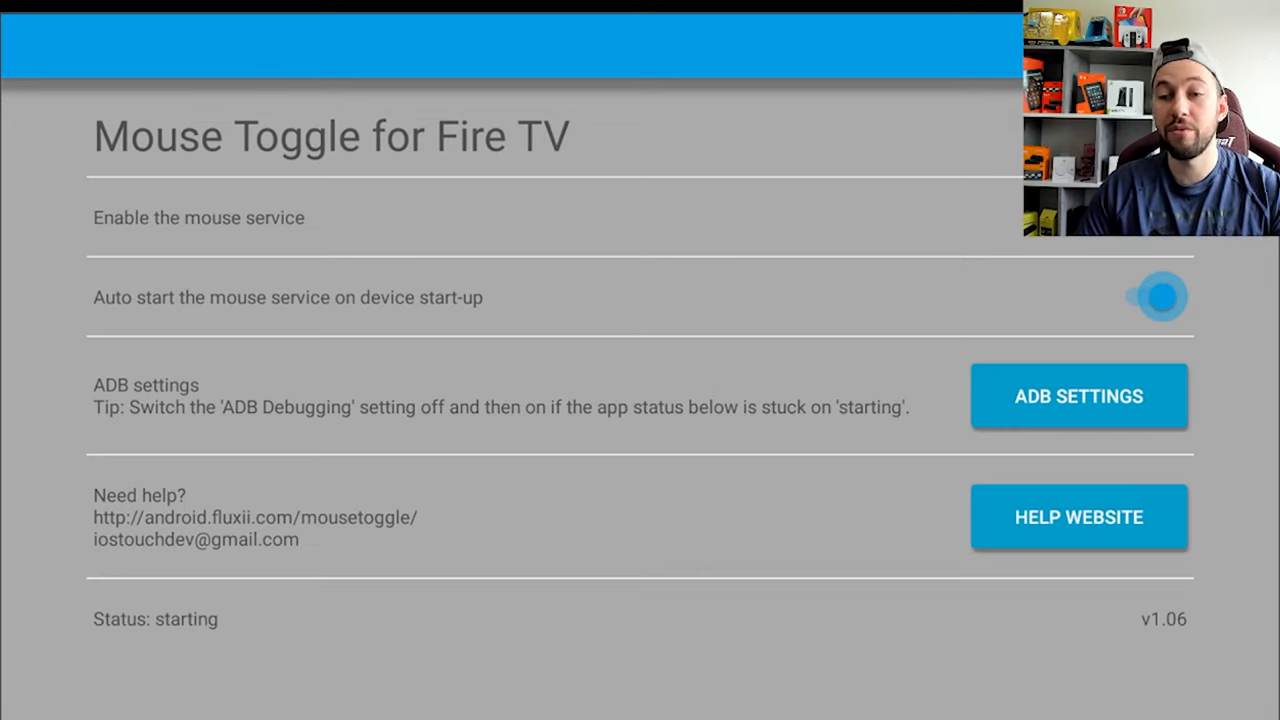
Toggle auto-start on device start-up off and back on
click(1158, 296)
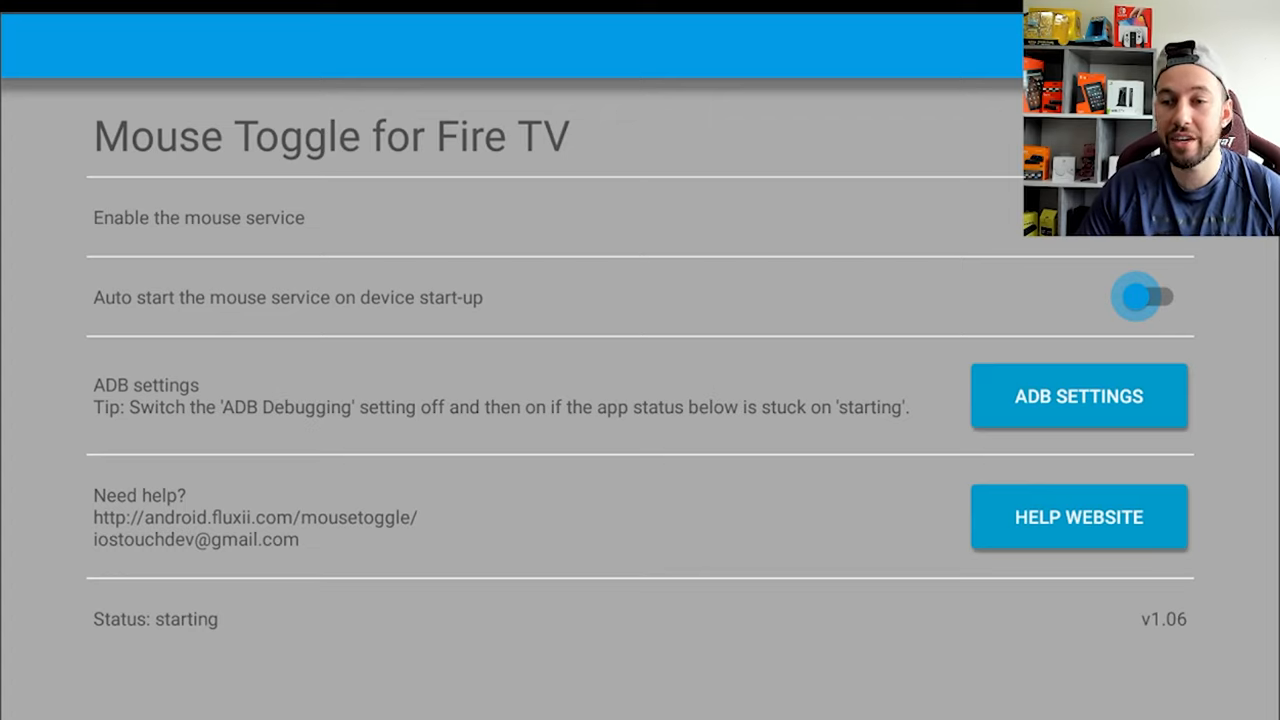
click(1142, 296)
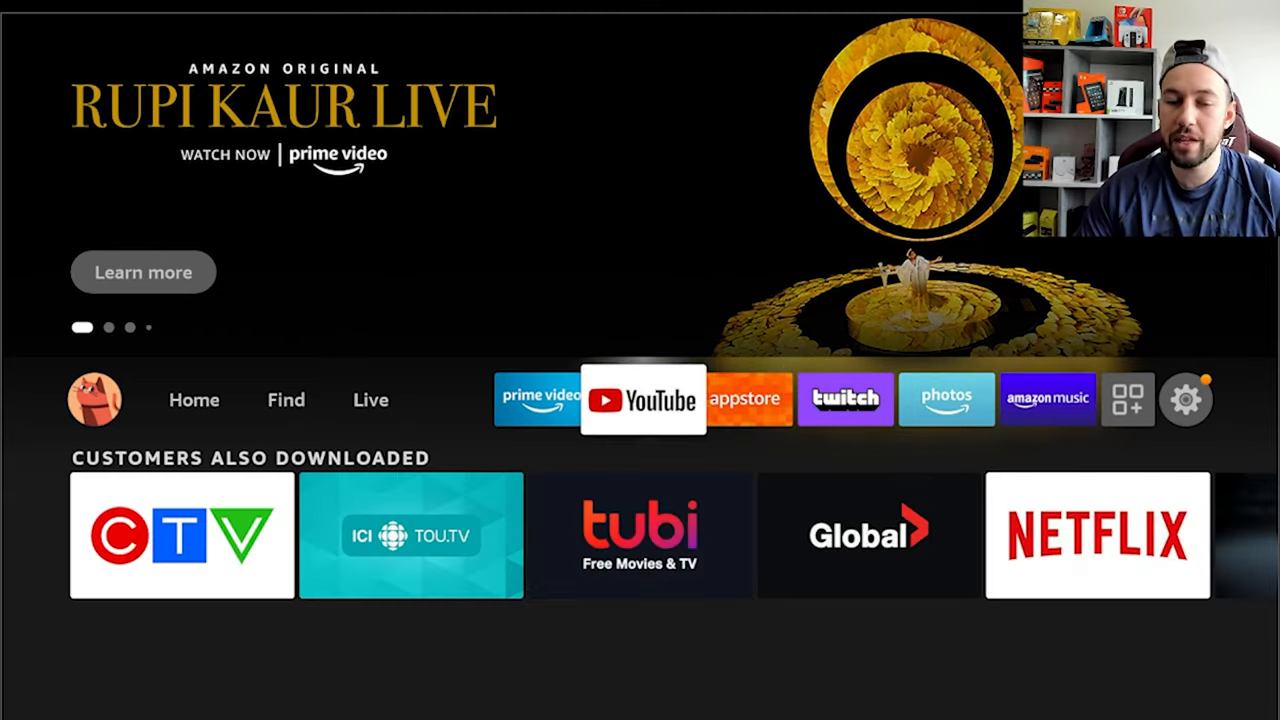
Launch YouTube, switch to gaming recommendations with the mouse, browse, then bring up the exit prompt
click(644, 400)
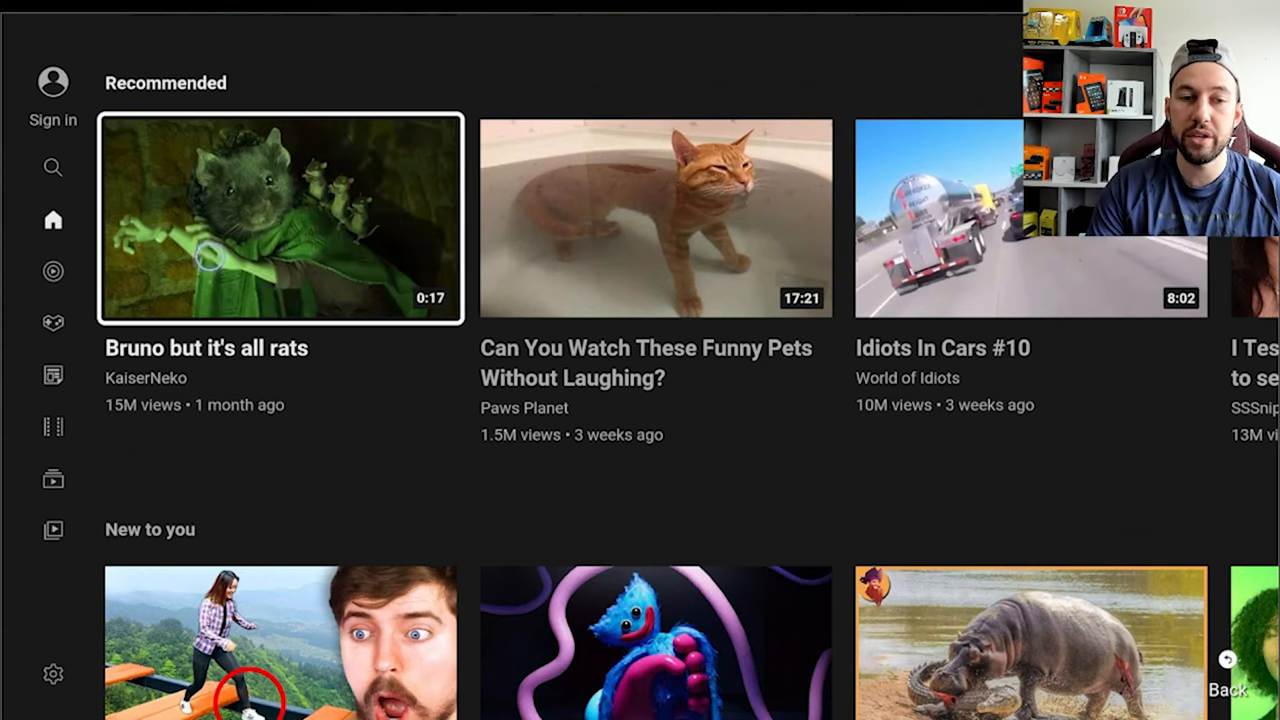
mouse_move(780, 218)
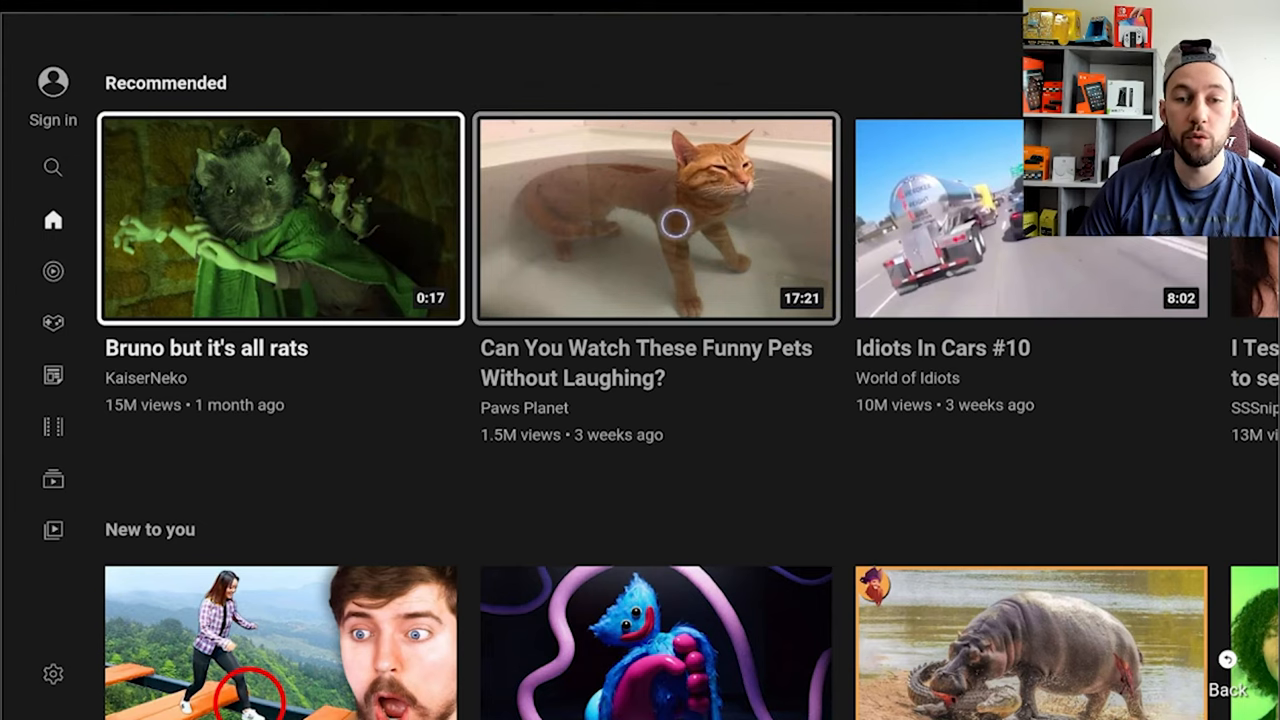
mouse_move(108, 224)
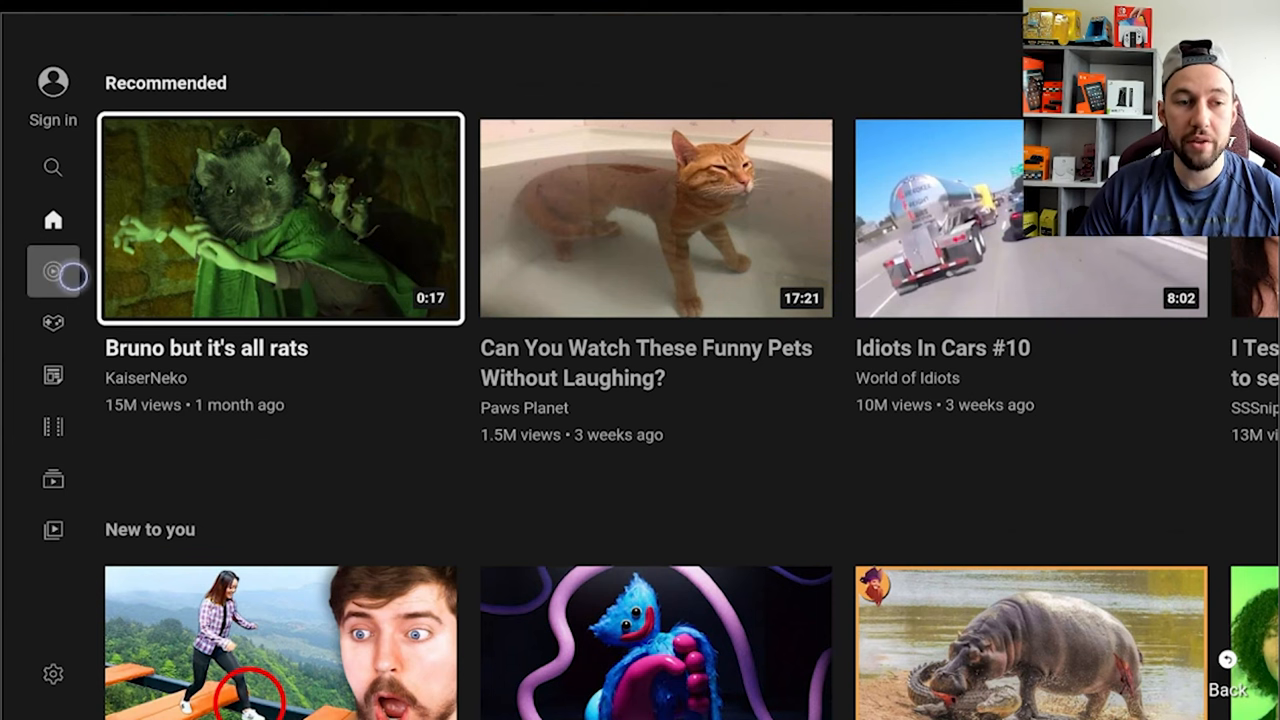
click(52, 322)
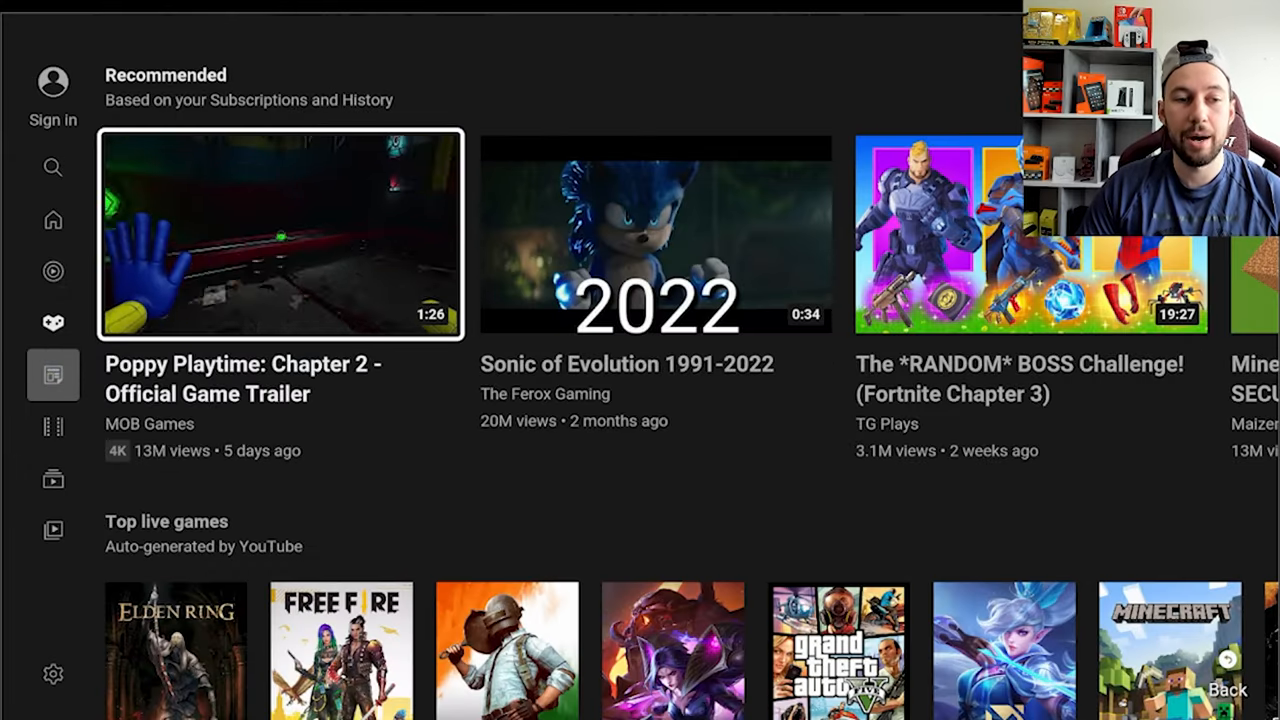
scroll(right, 3)
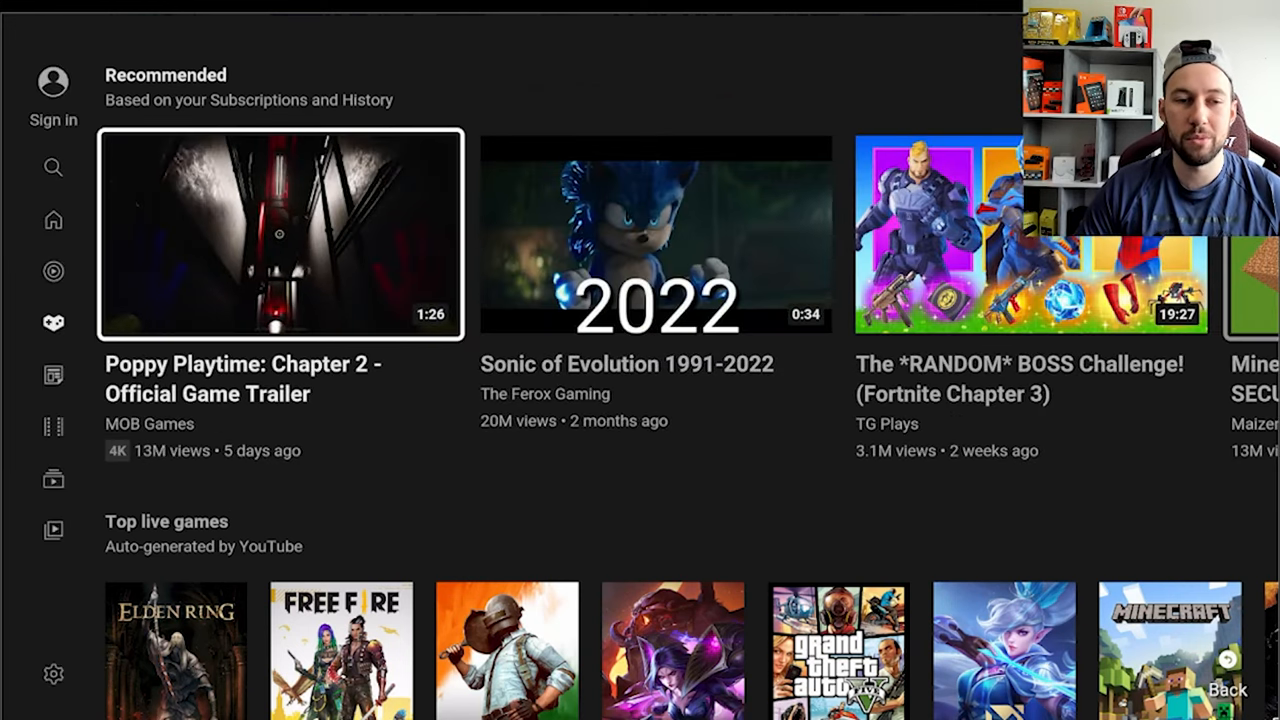
click(52, 168)
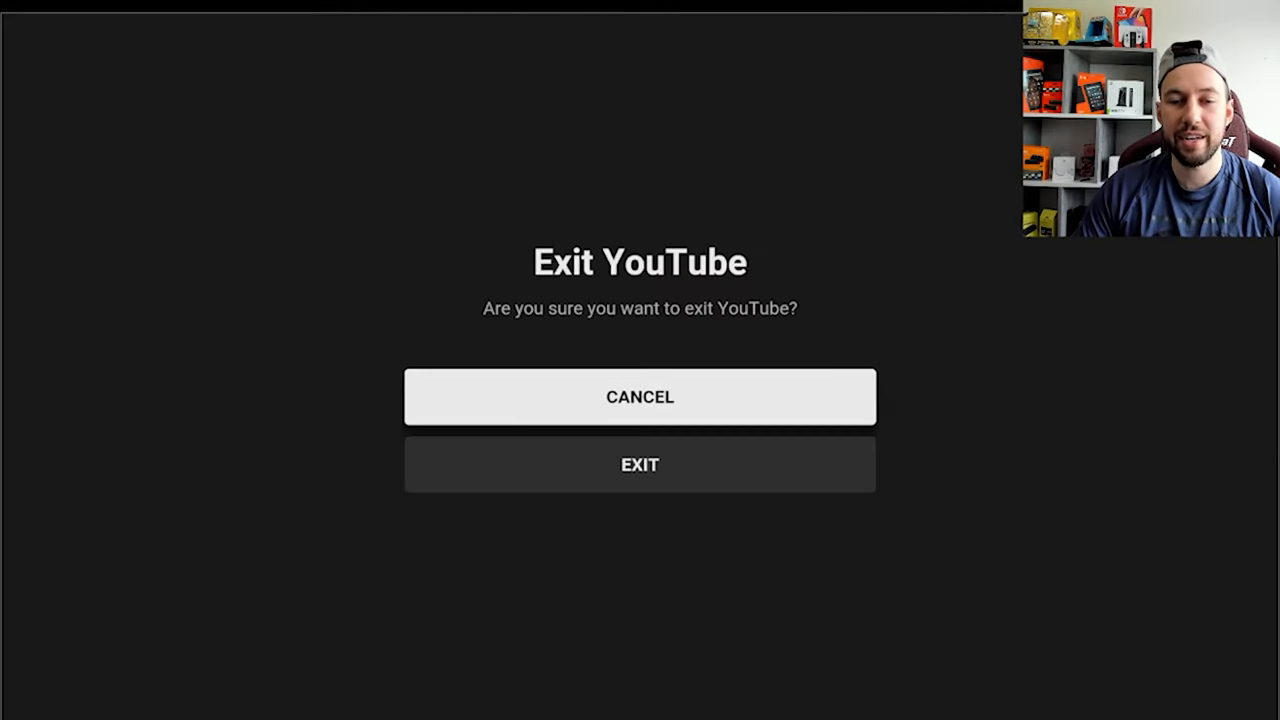
Exit YouTube and reach the installed-apps list from the home row to launch the file manager
click(640, 396)
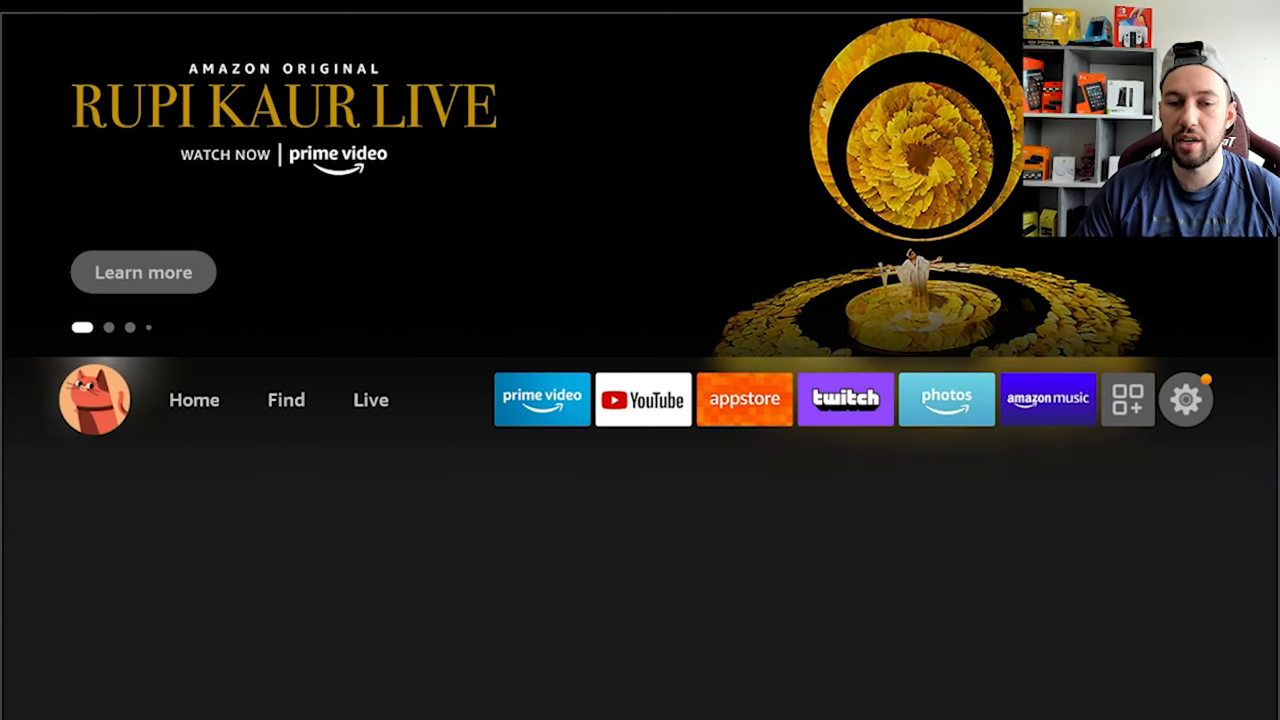
click(1128, 400)
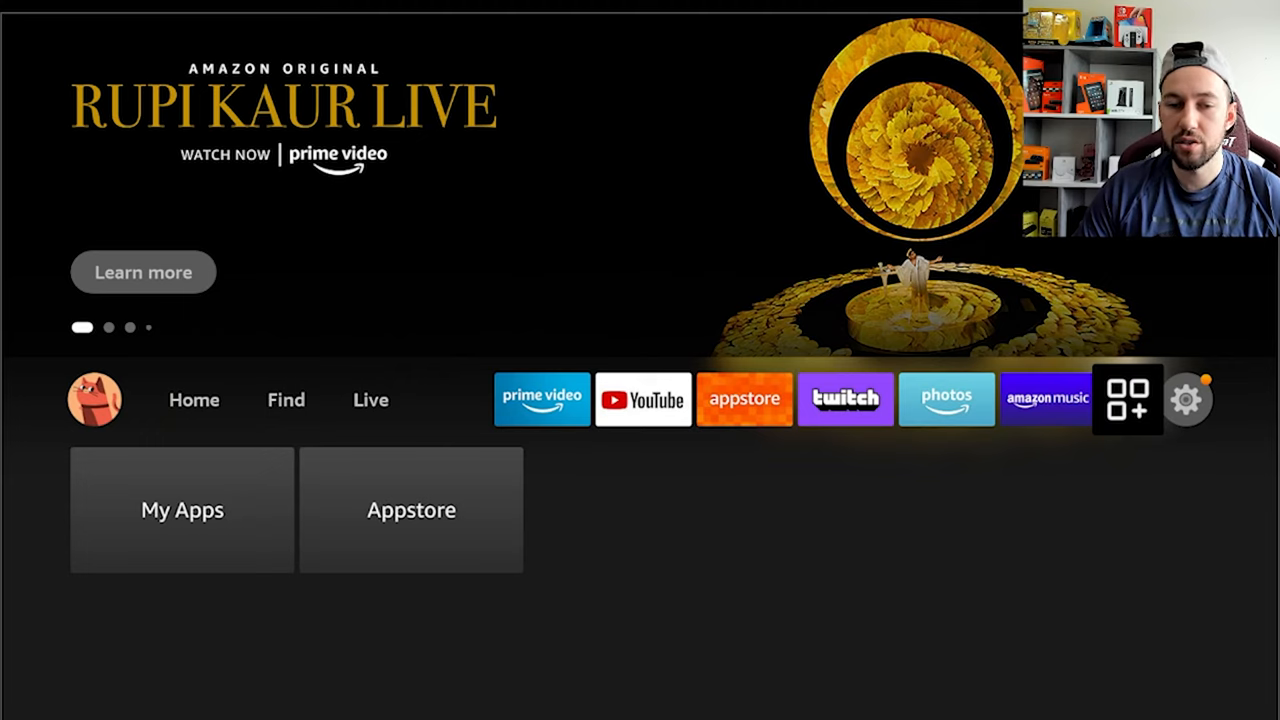
click(1128, 398)
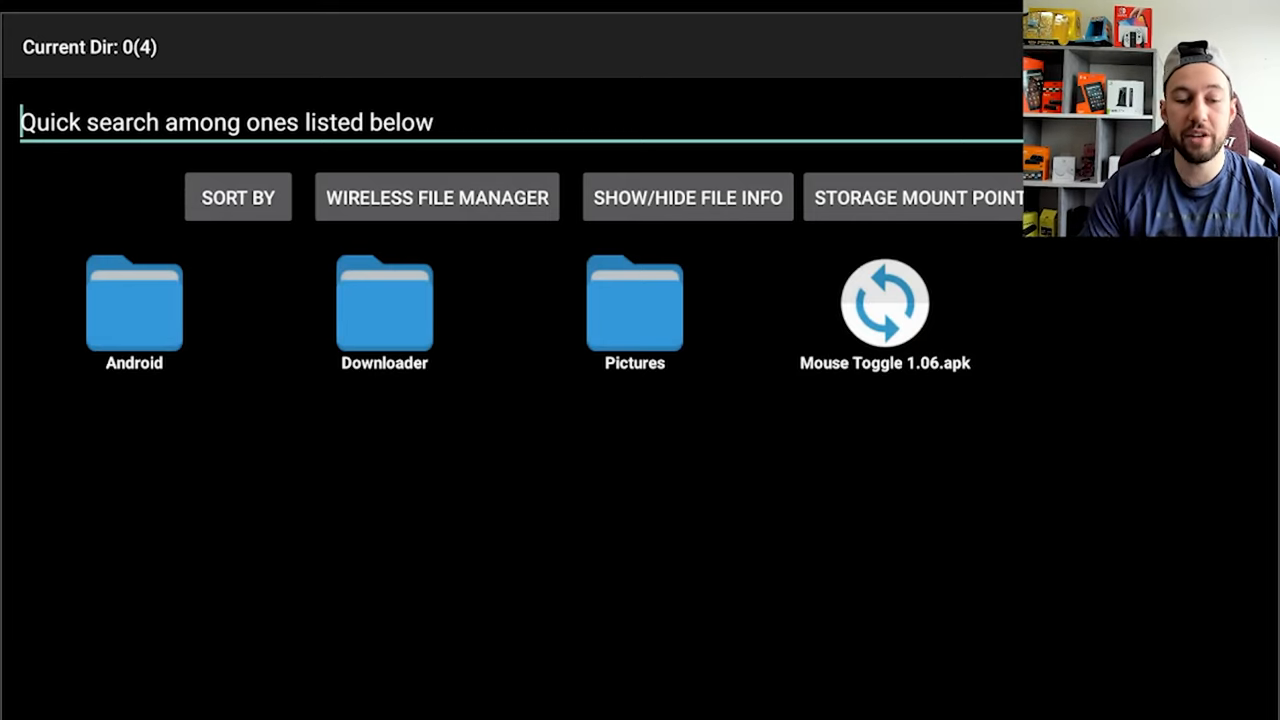
Enter the Downloader folder and show the action menu for Mouse-Toggle-1.06.apk
click(716, 364)
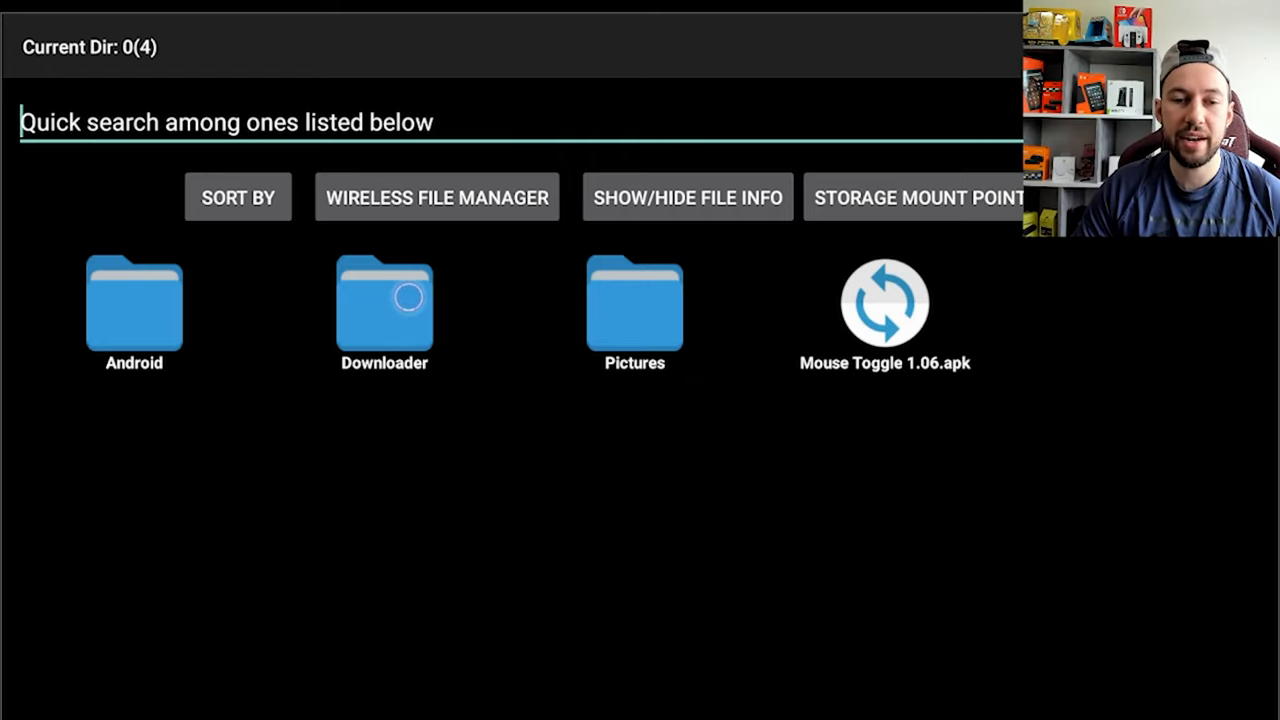
double_click(384, 300)
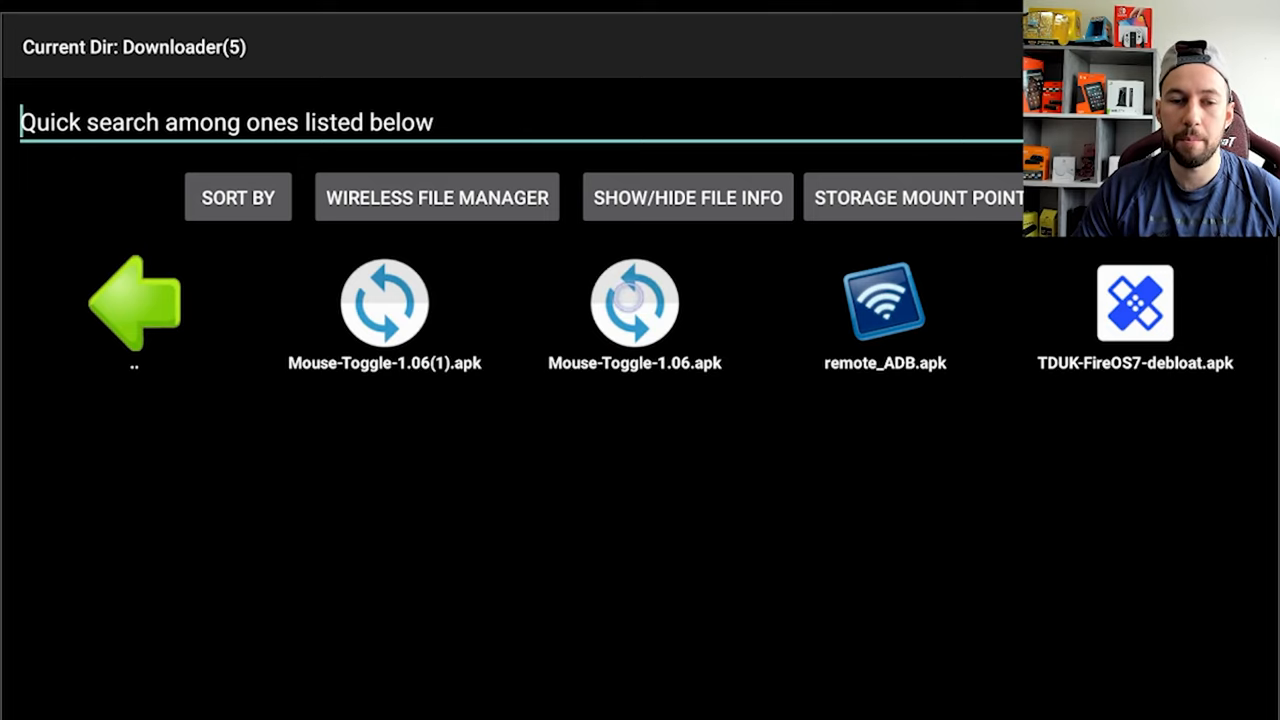
click(634, 302)
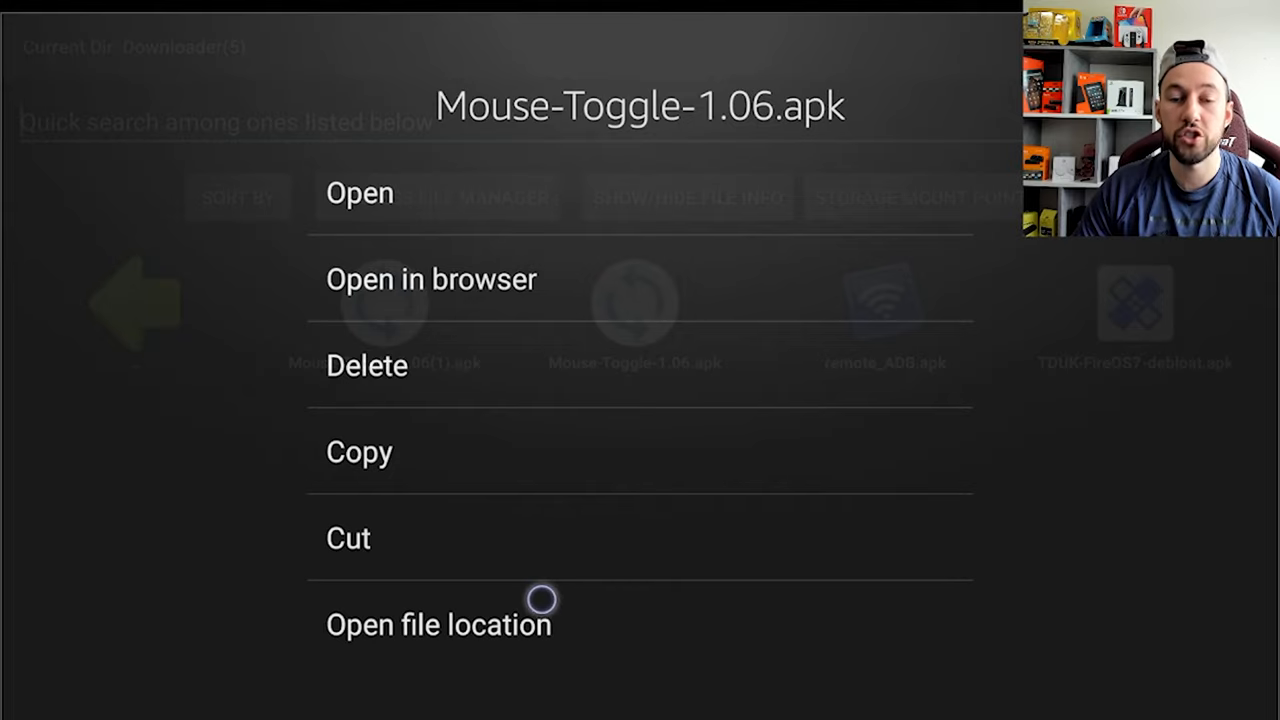
mouse_move(492, 230)
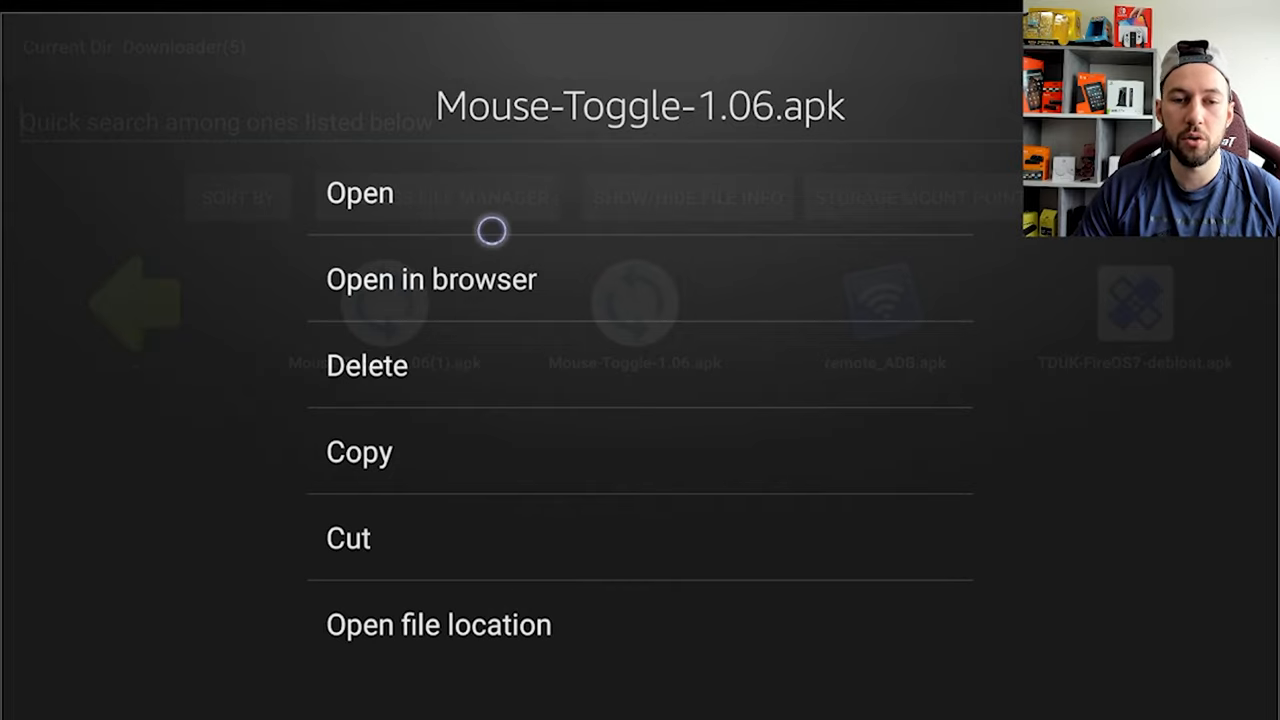